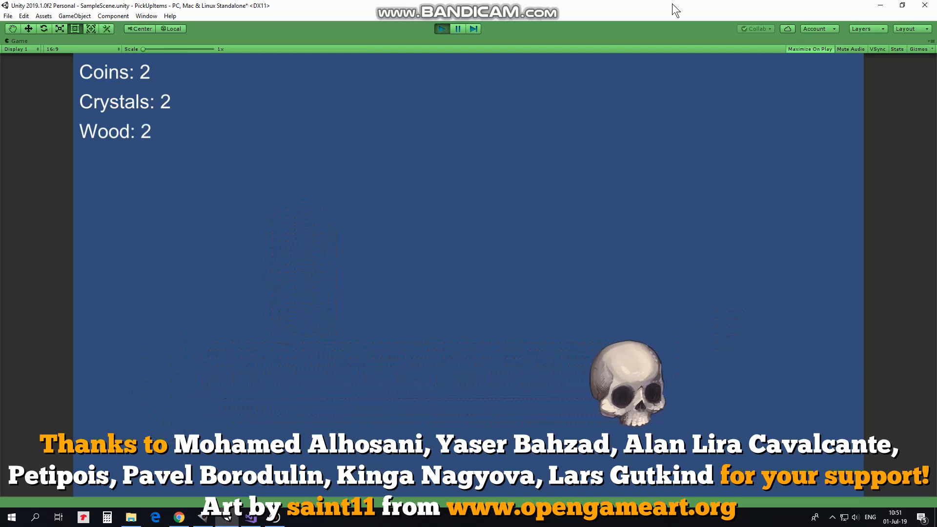
Stop the running game preview and return to the editable Scene view.
{"action": "left_click", "coordinate": [441, 29]}
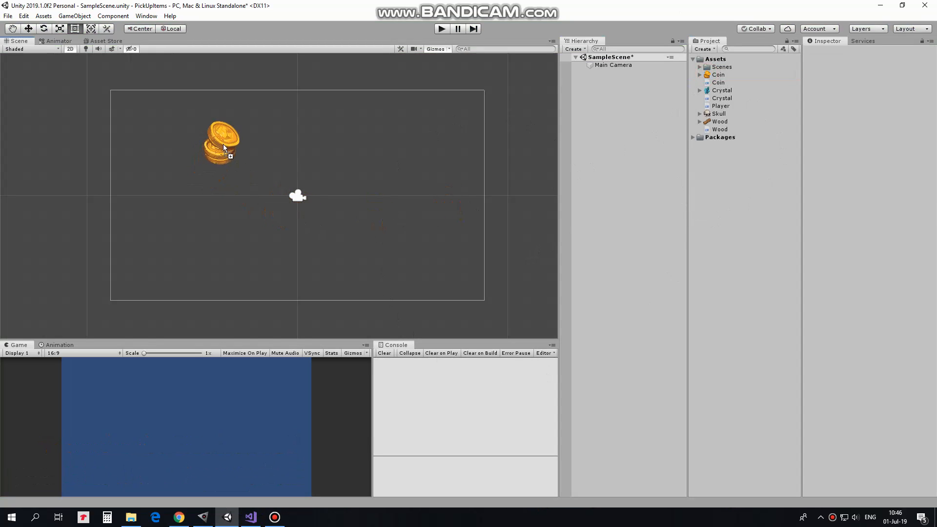
Drag a coin sprite into the scene as the first of the six pickups.
{"action": "left_click", "coordinate": [221, 144]}
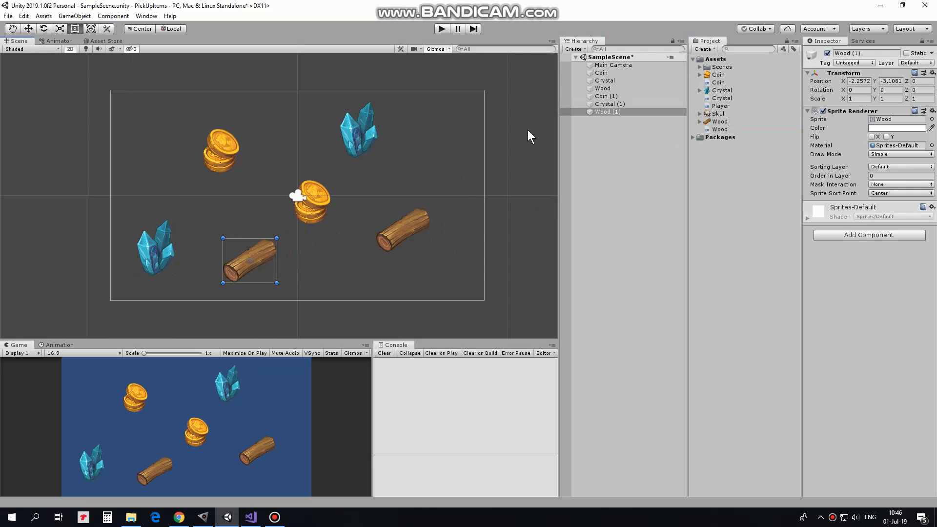
Give all six selected pickups a Box Collider 2D with Is Trigger enabled.
{"action": "left_click", "coordinate": [601, 72]}
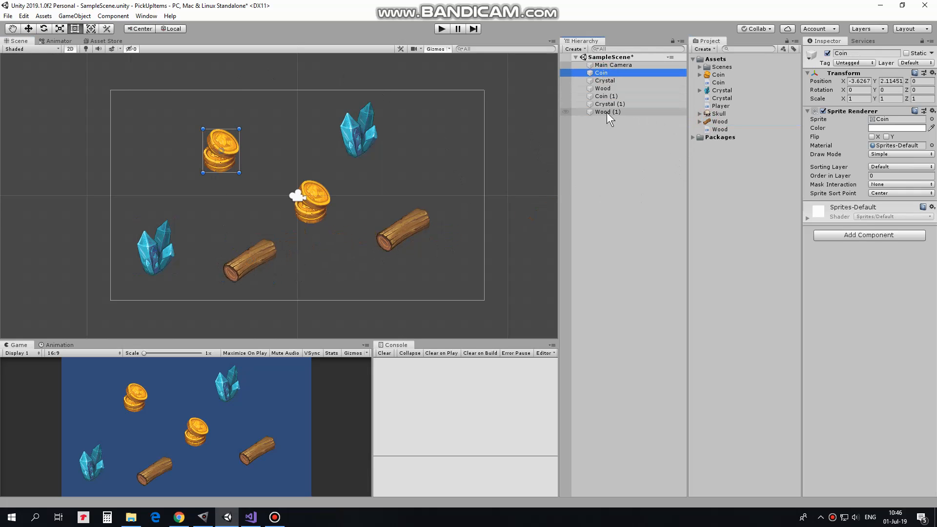
{"action": "left_click", "coordinate": [869, 234]}
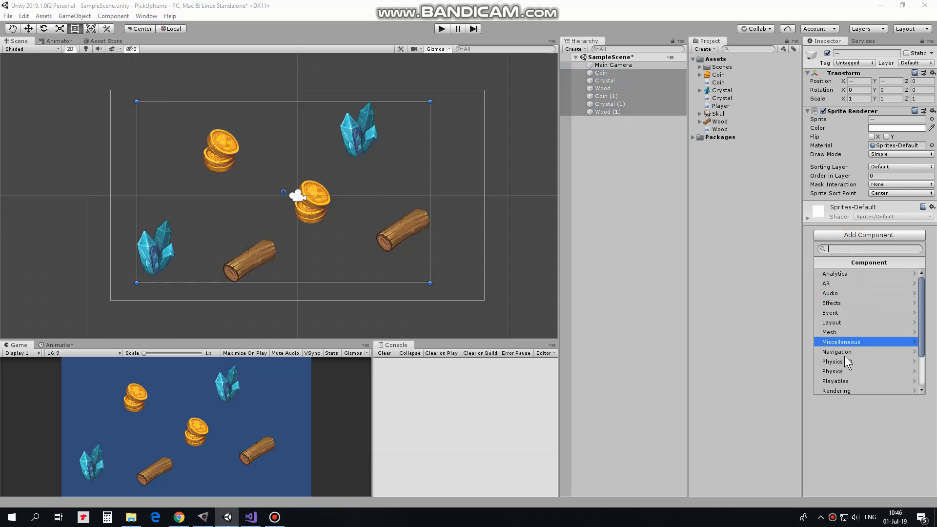
{"action": "left_click", "coordinate": [832, 361]}
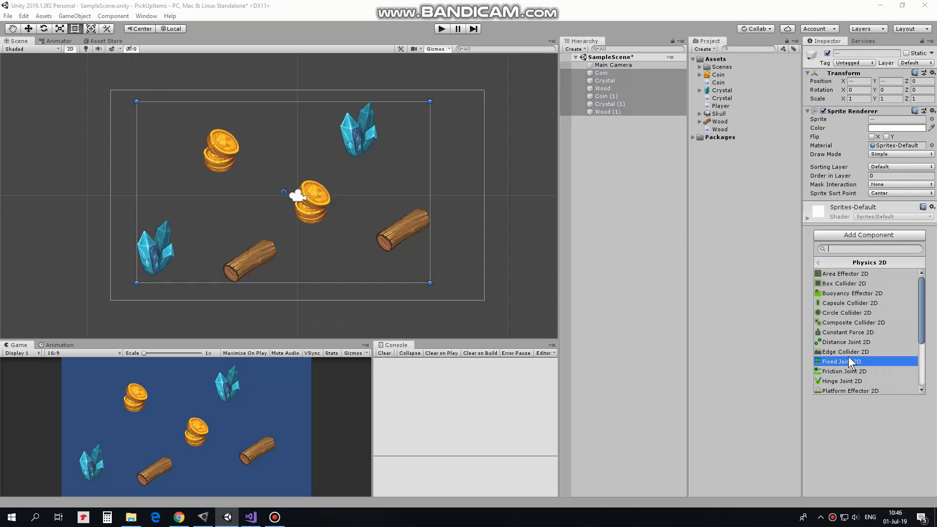
{"action": "left_click", "coordinate": [842, 283]}
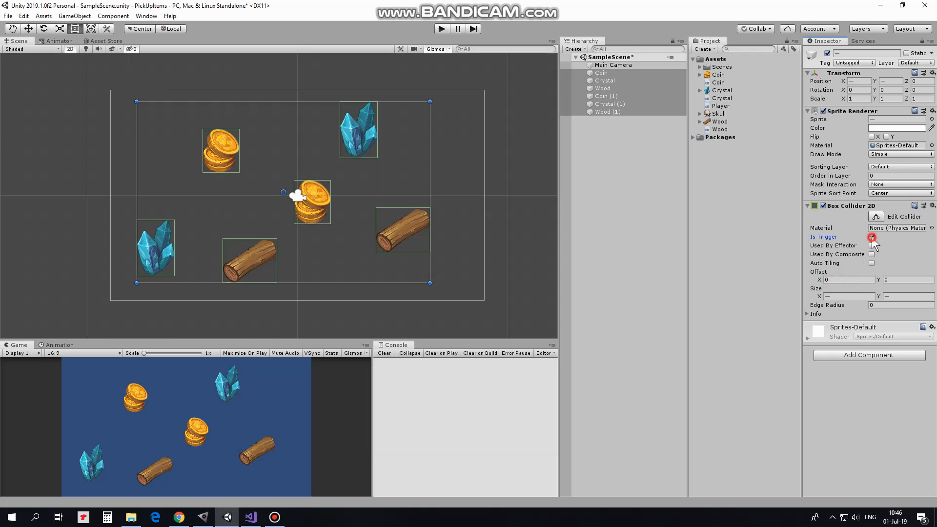
{"action": "left_click", "coordinate": [872, 236]}
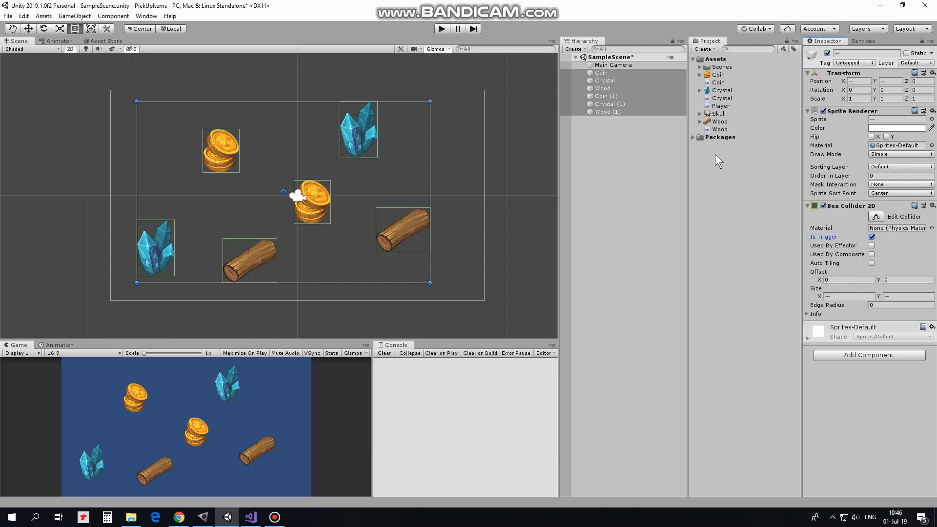
Briefly look at the Coin C# script in the code editor and come back to Unity.
{"action": "left_click", "coordinate": [719, 82]}
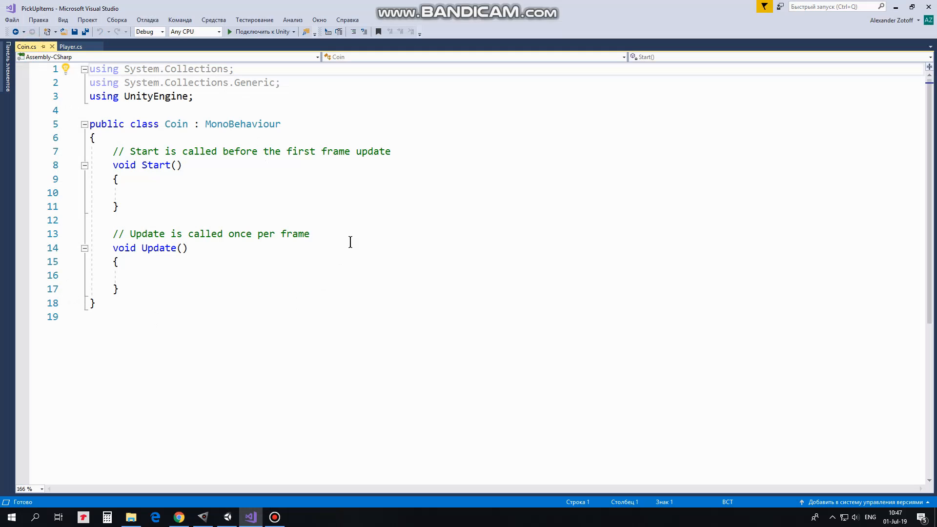
{"action": "mouse_move", "coordinate": [896, 9]}
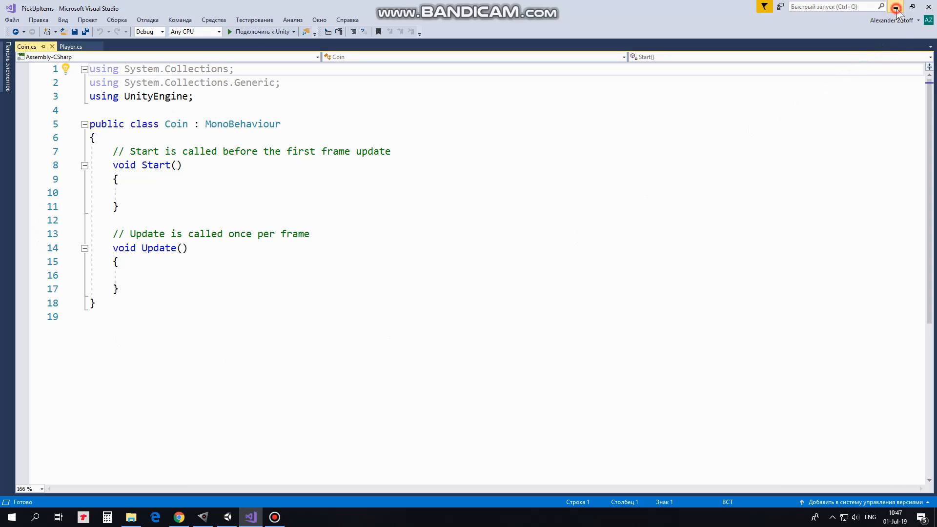
{"action": "left_click", "coordinate": [251, 517]}
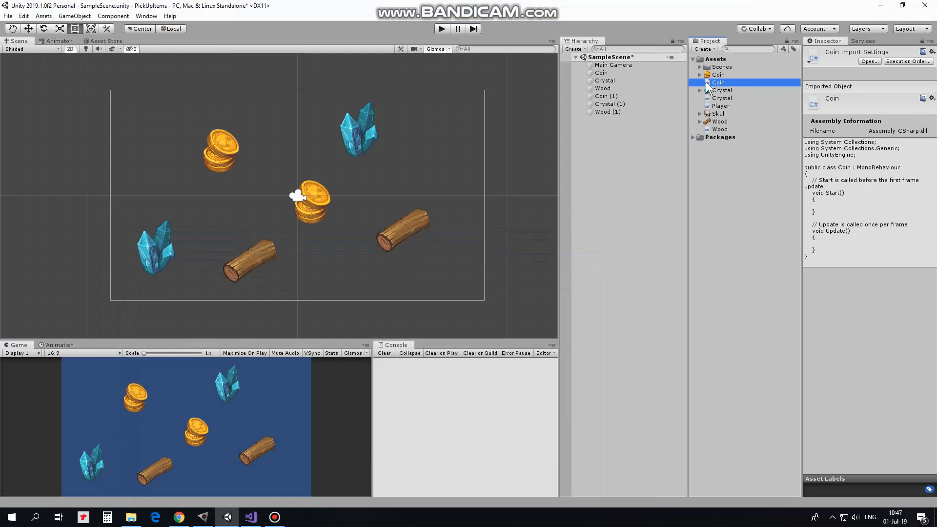
Drag the Coin, Crystal and Wood scripts onto their pickups and inspect the Wood log.
{"action": "left_click", "coordinate": [718, 81]}
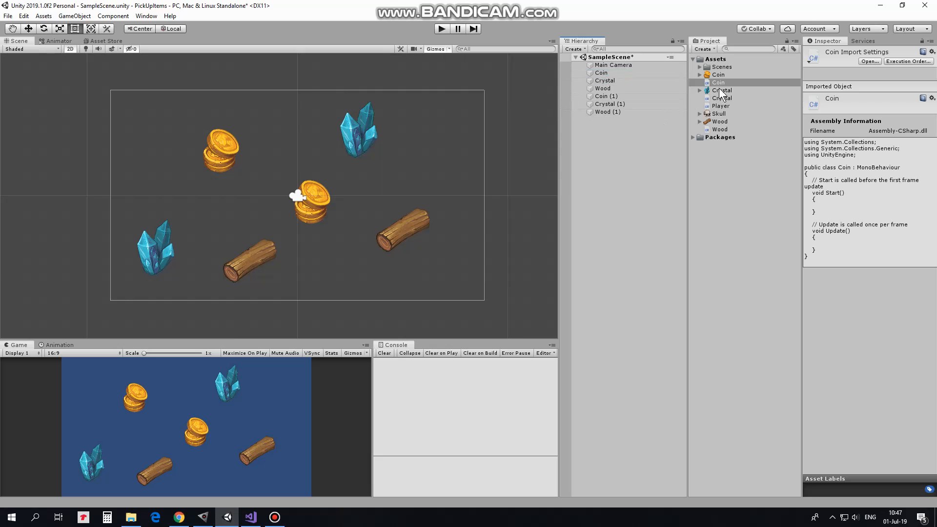
{"action": "left_click", "coordinate": [605, 97]}
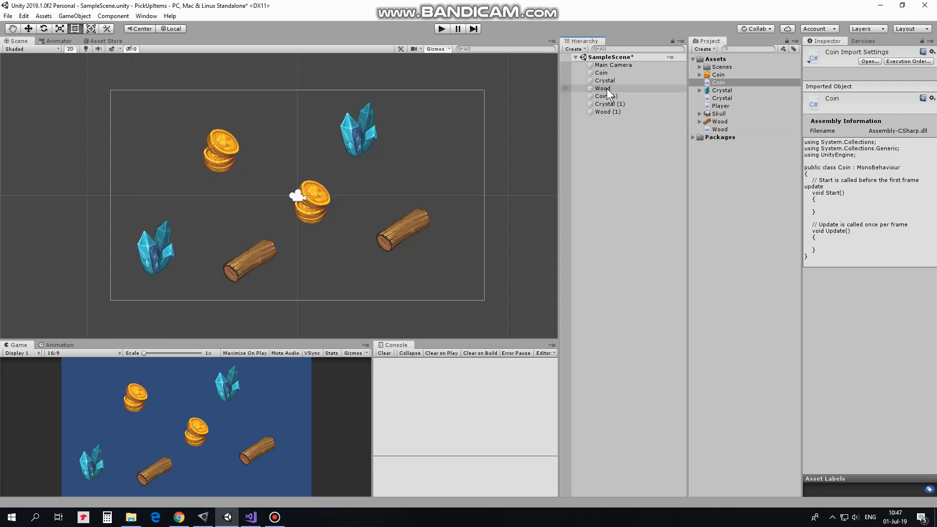
{"action": "left_click", "coordinate": [602, 89]}
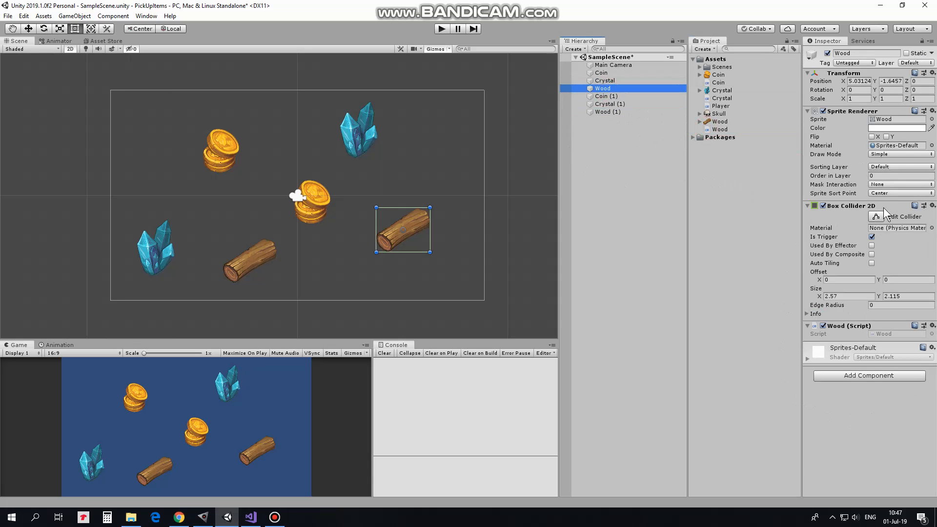
Create a UI Text named CoinsCounter on a canvas and anchor it to the top-left corner.
{"action": "left_click", "coordinate": [573, 49]}
{"action": "type", "text": "CoinsCounter"}
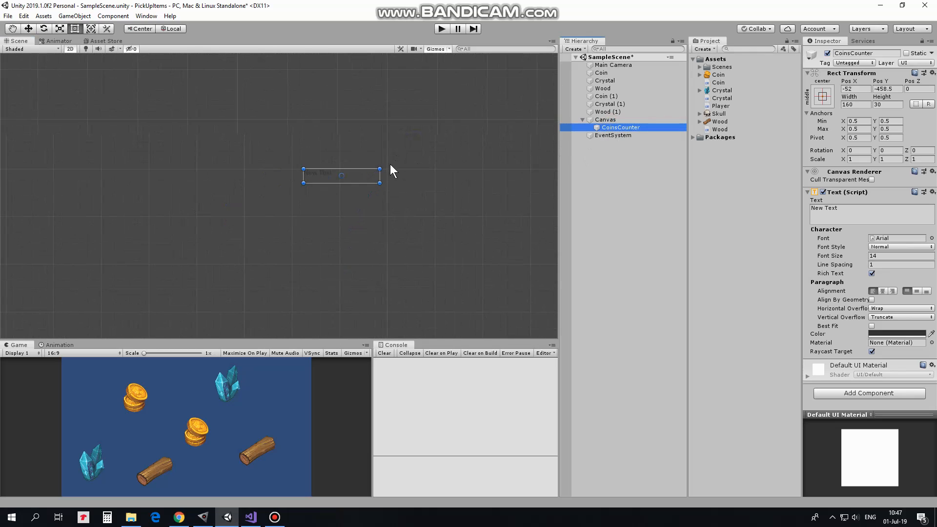
{"action": "left_click", "coordinate": [826, 96]}
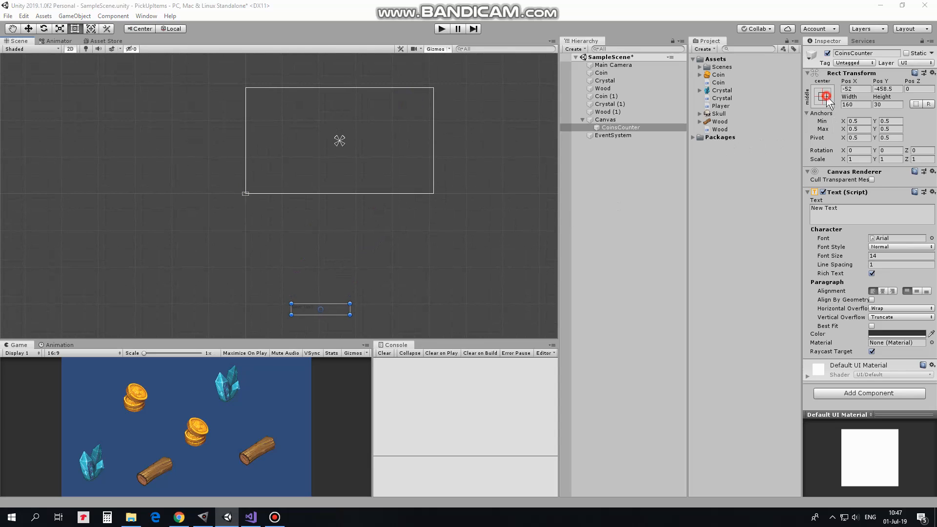
{"action": "left_click", "coordinate": [822, 97]}
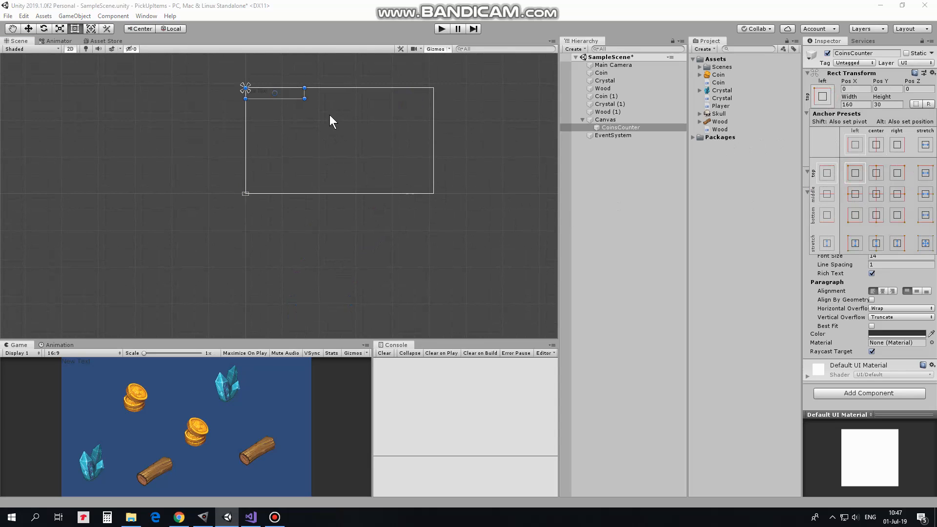
{"action": "mouse_move", "coordinate": [171, 319]}
{"action": "type", "text": "WoodCounter"}
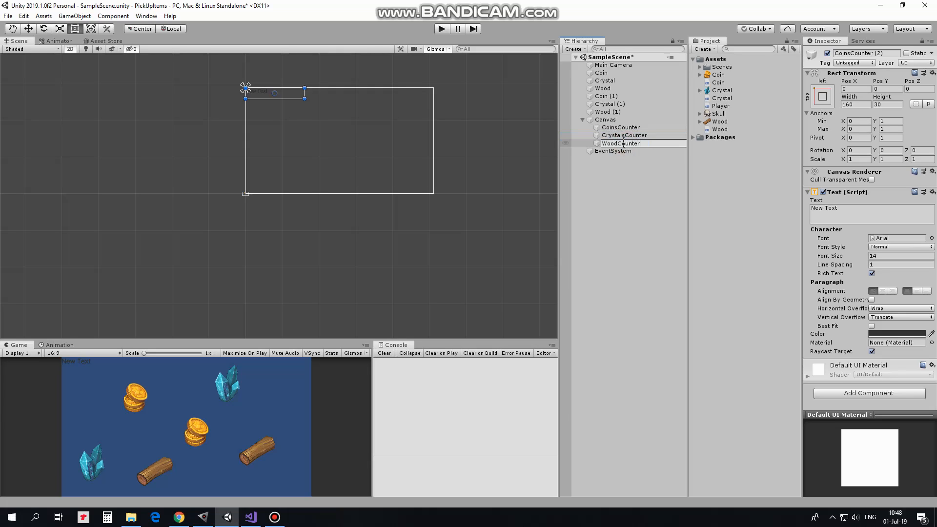
Label the three counters and set the Text colour of all three to white.
{"action": "left_click", "coordinate": [624, 135]}
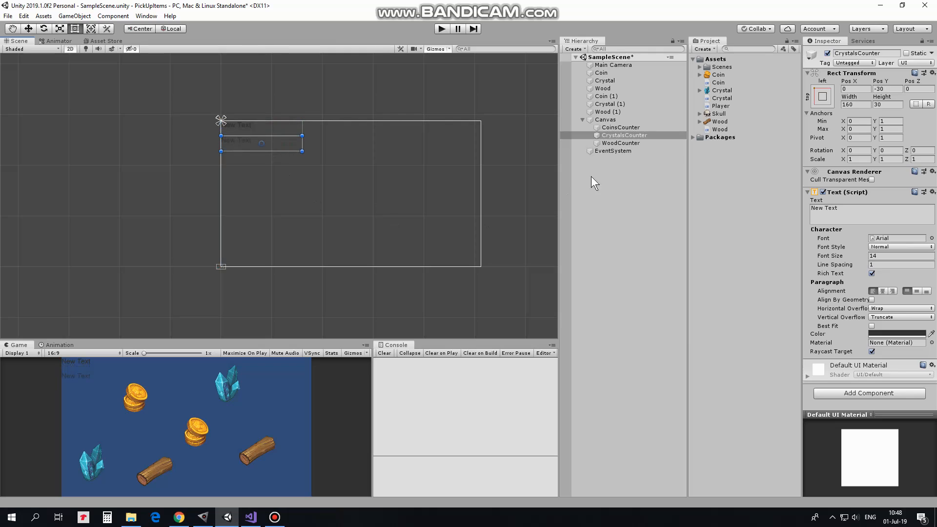
{"action": "left_click", "coordinate": [620, 127]}
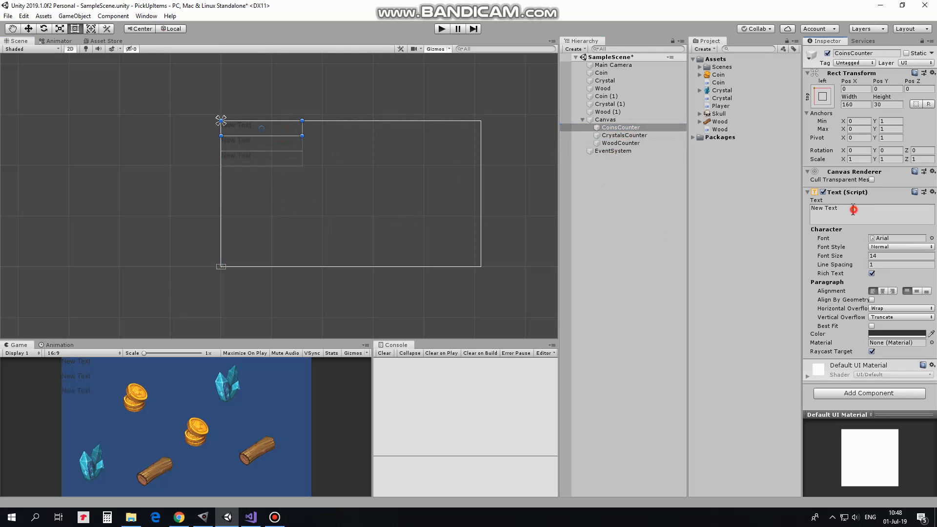
{"action": "left_click", "coordinate": [624, 135]}
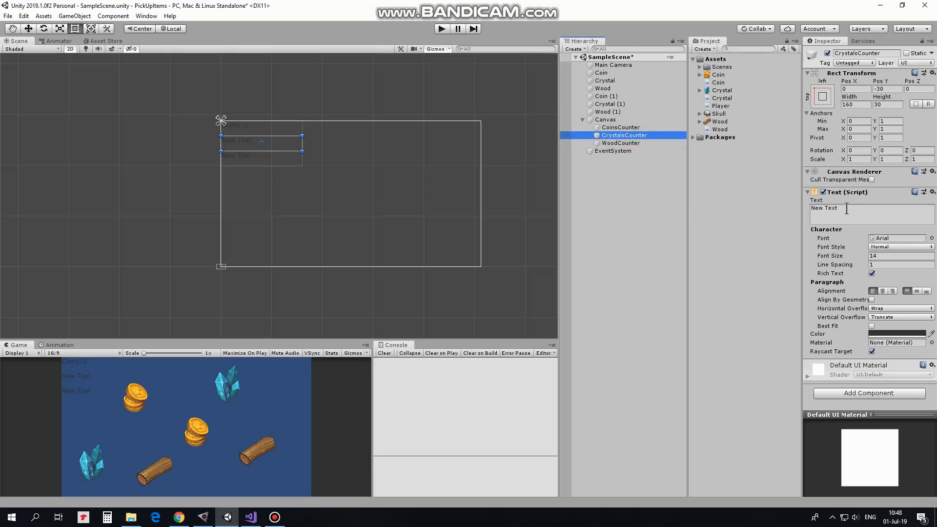
{"action": "left_click", "coordinate": [621, 142]}
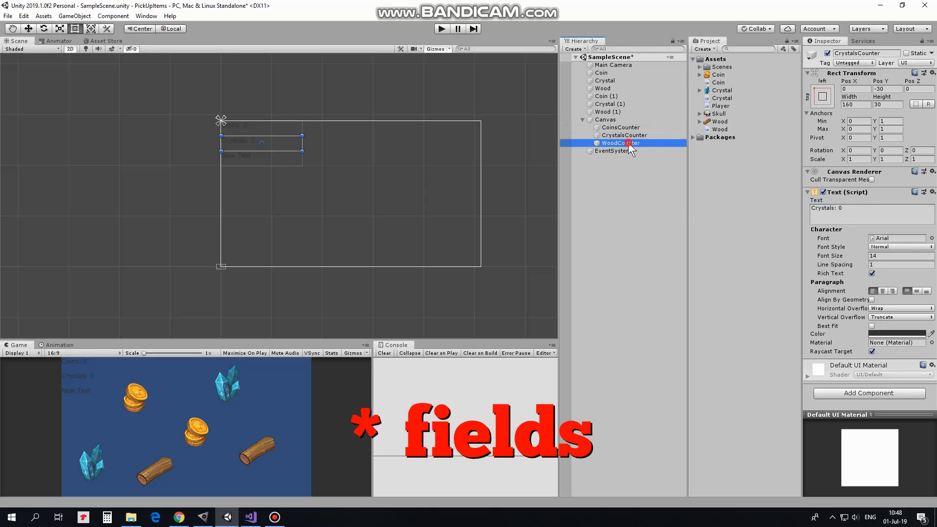
{"action": "left_click", "coordinate": [621, 143]}
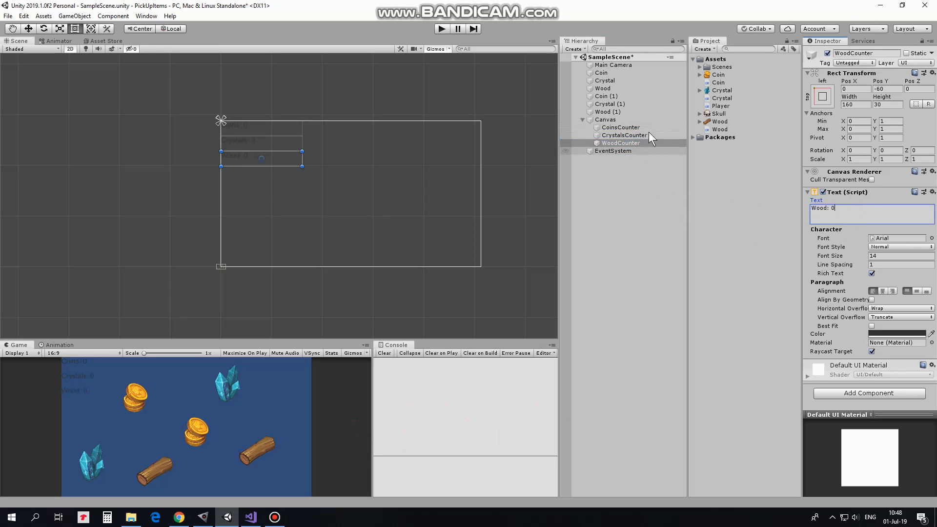
{"action": "left_click", "coordinate": [622, 142]}
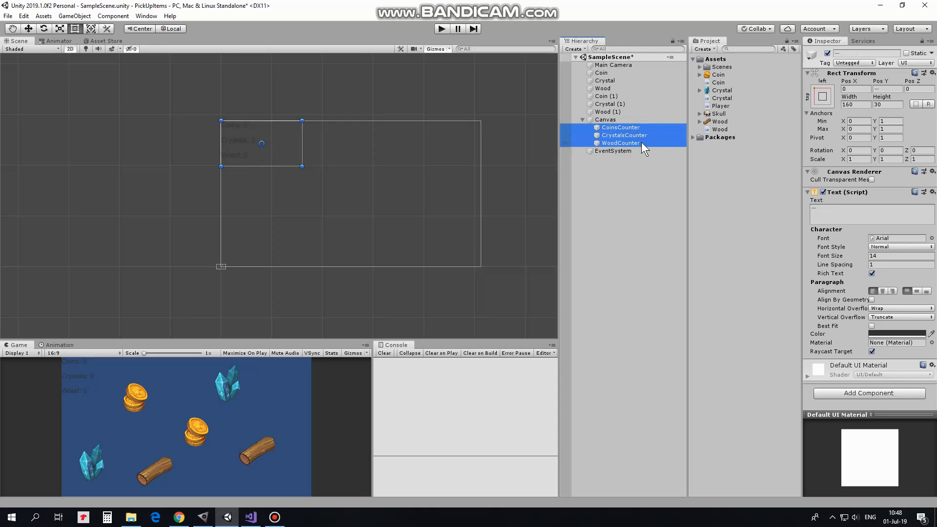
{"action": "left_click", "coordinate": [893, 334]}
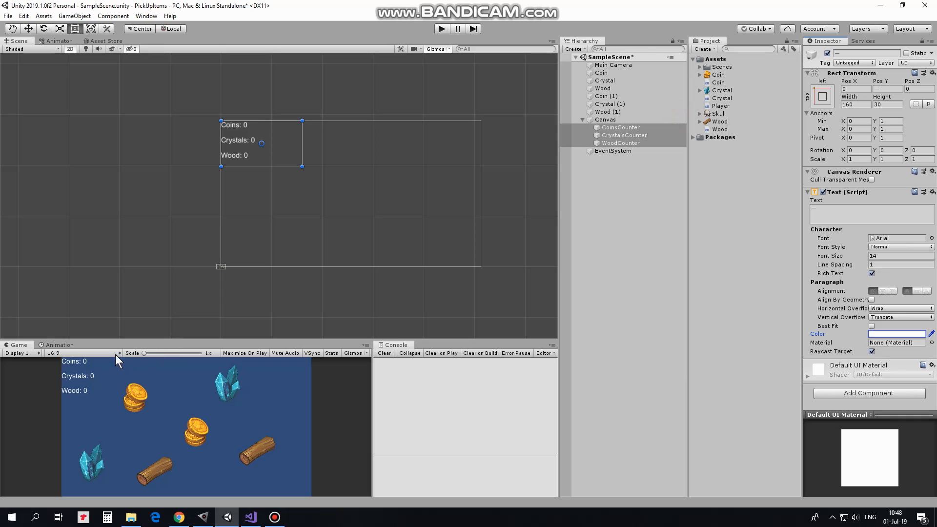
{"action": "left_click", "coordinate": [605, 119]}
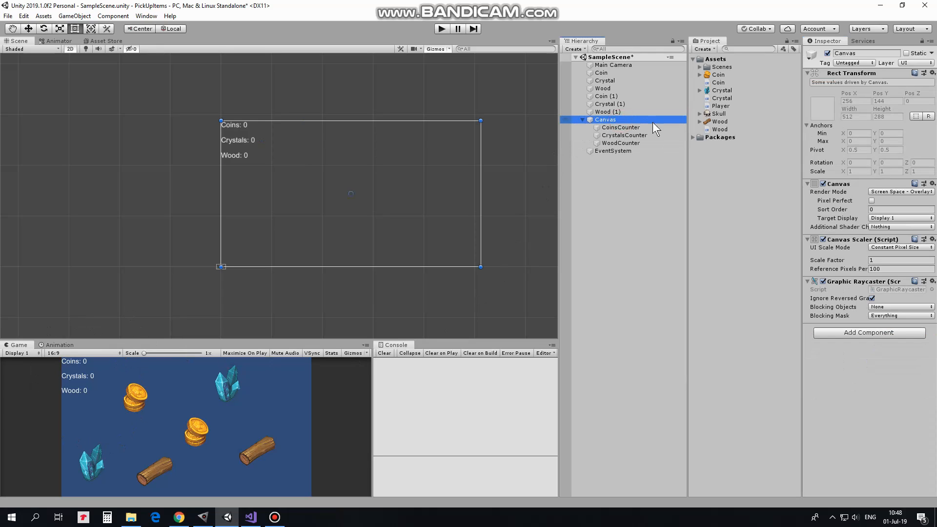
{"action": "mouse_move", "coordinate": [893, 251]}
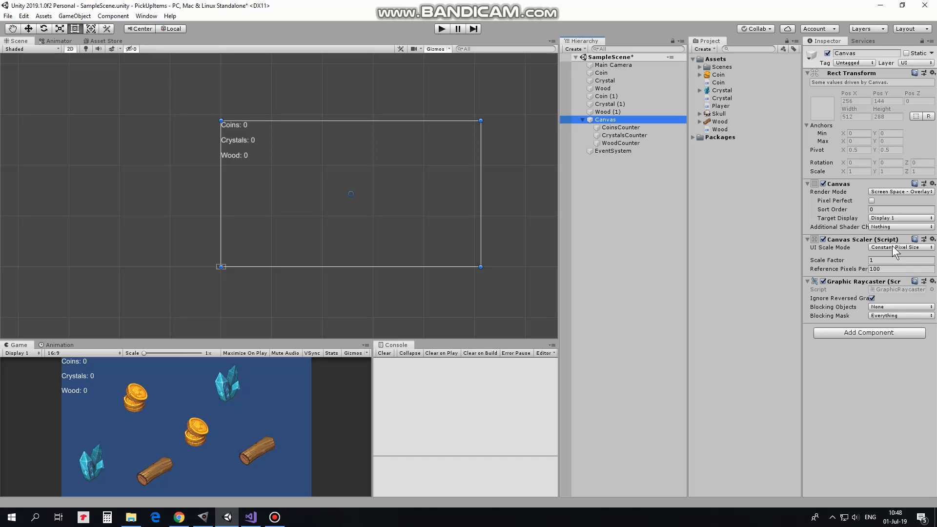
{"action": "mouse_move", "coordinate": [454, 107]}
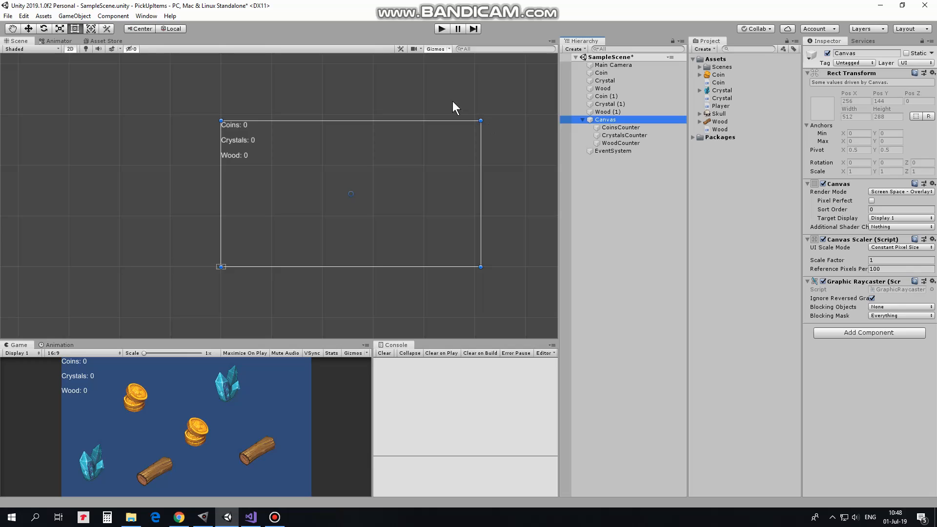
{"action": "left_click", "coordinate": [441, 29]}
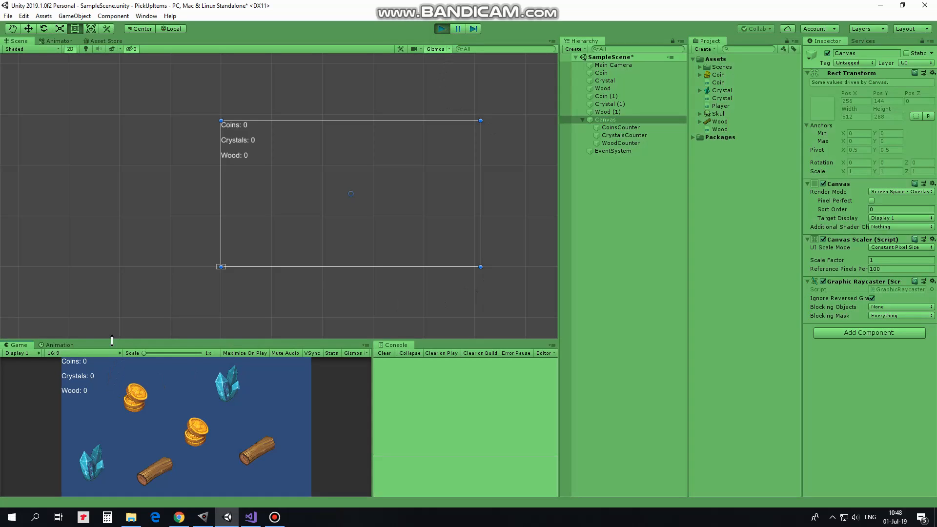
{"action": "mouse_move", "coordinate": [71, 402]}
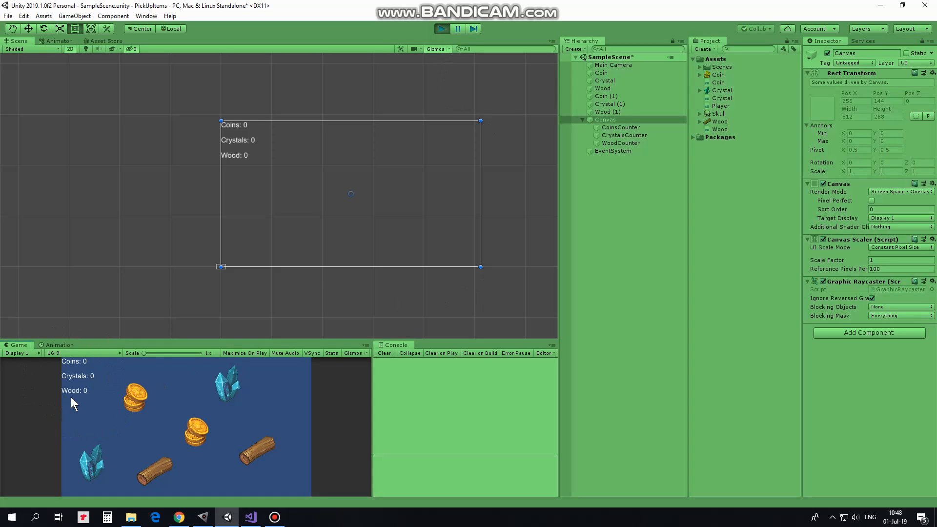
{"action": "mouse_move", "coordinate": [281, 375]}
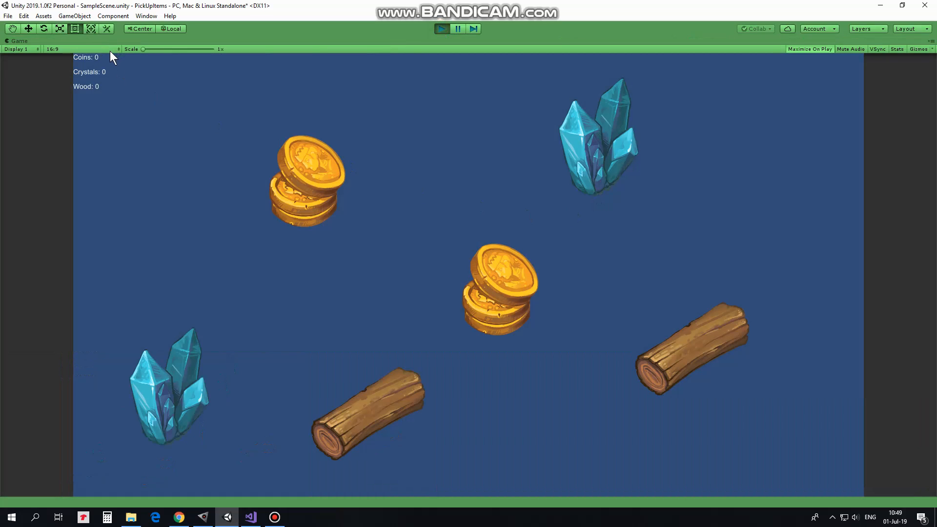
{"action": "mouse_move", "coordinate": [188, 143]}
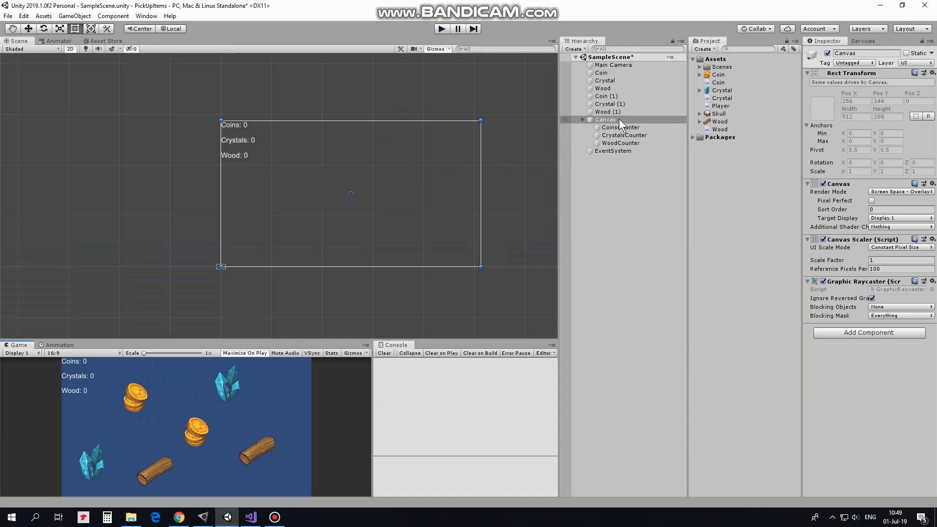
Set the Canvas Scaler to Scale With Screen Size and preview the larger counters in Play mode.
{"action": "left_click", "coordinate": [899, 247]}
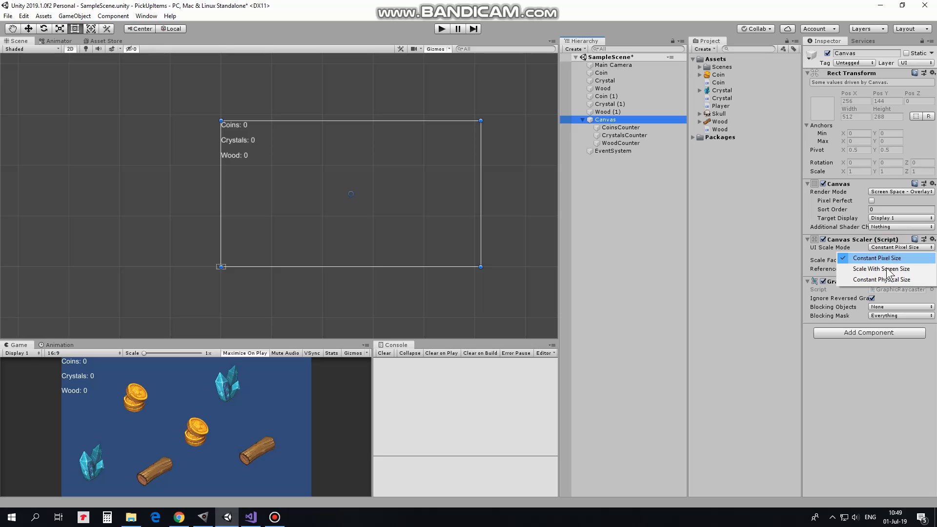
{"action": "left_click", "coordinate": [880, 268]}
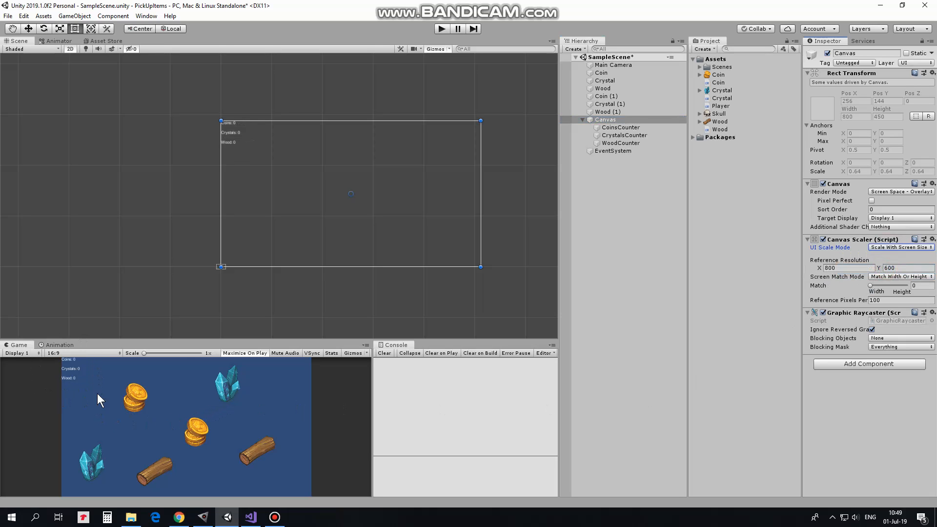
{"action": "left_click", "coordinate": [620, 127]}
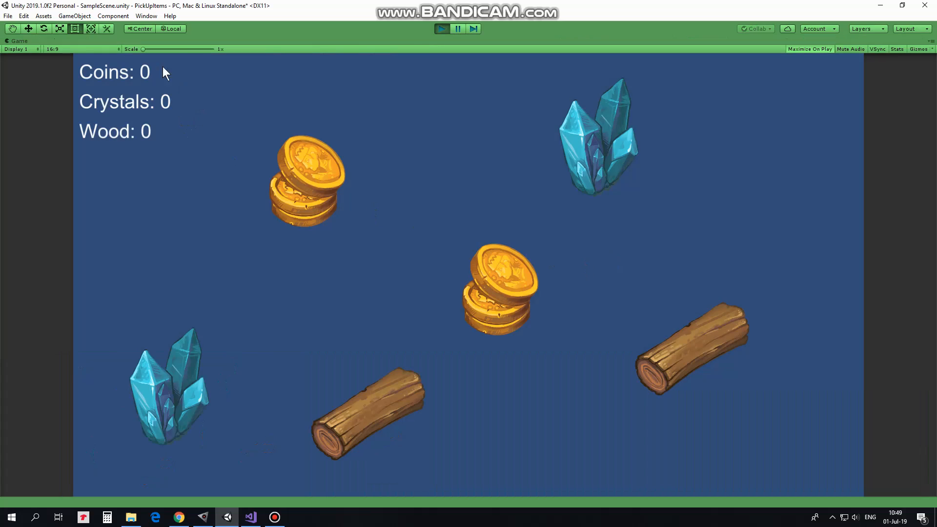
{"action": "left_click", "coordinate": [441, 28]}
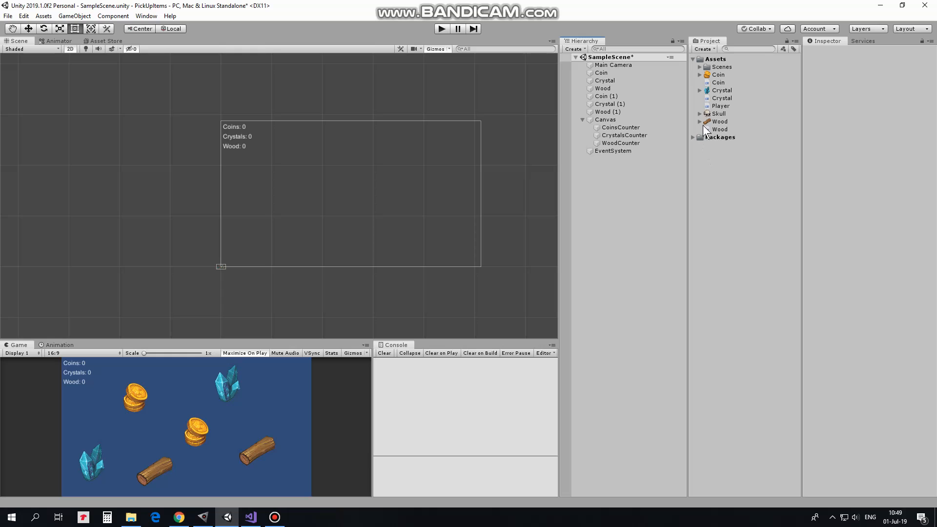
Place the Skull sprite in the scene and give it a Circle Collider 2D of radius 0.82.
{"action": "left_click", "coordinate": [717, 113]}
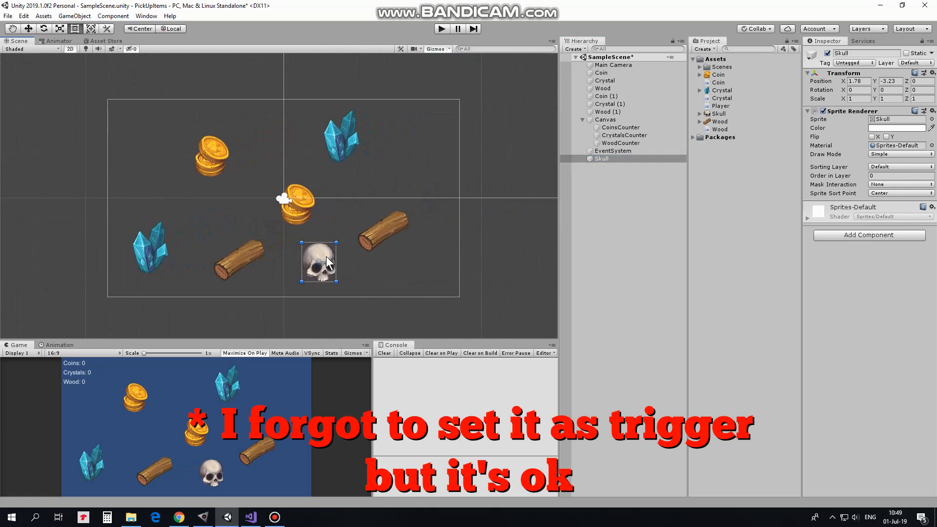
{"action": "left_click", "coordinate": [869, 234]}
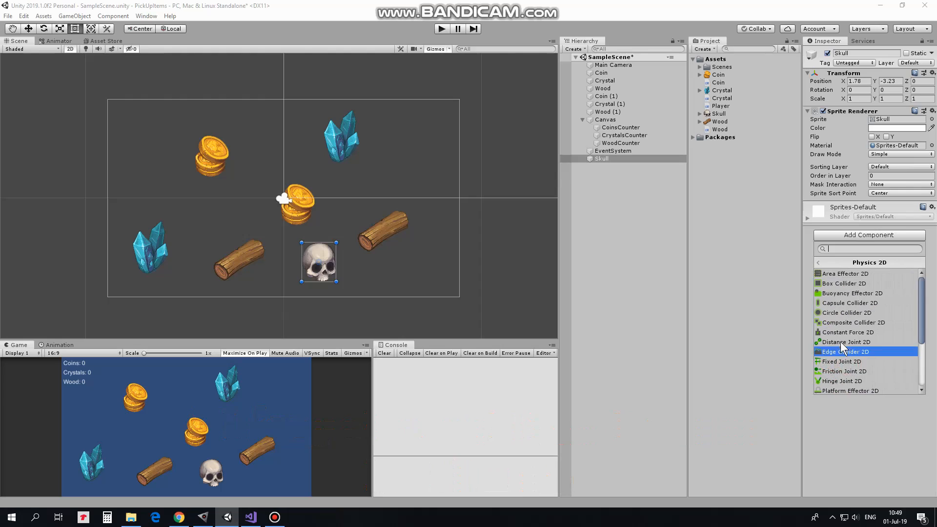
{"action": "left_click", "coordinate": [850, 312]}
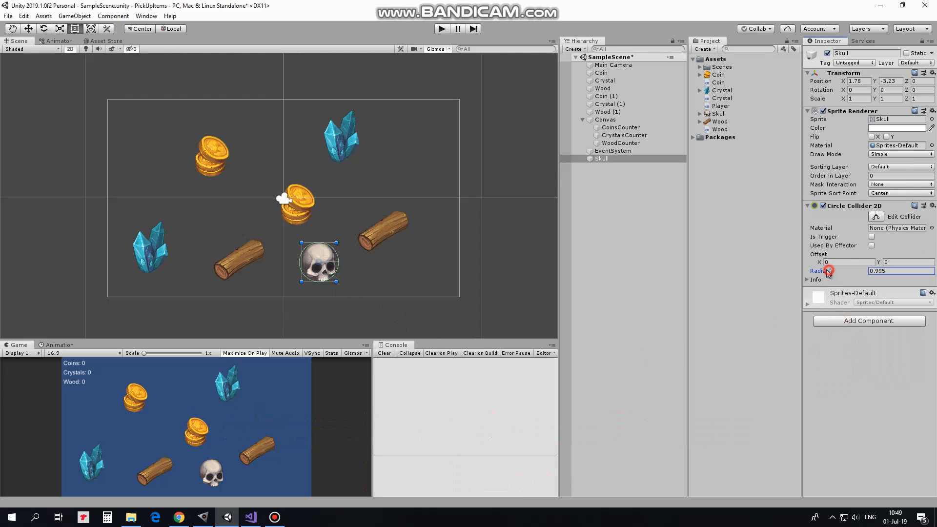
{"action": "left_click", "coordinate": [868, 321]}
{"action": "type", "text": "Player"}
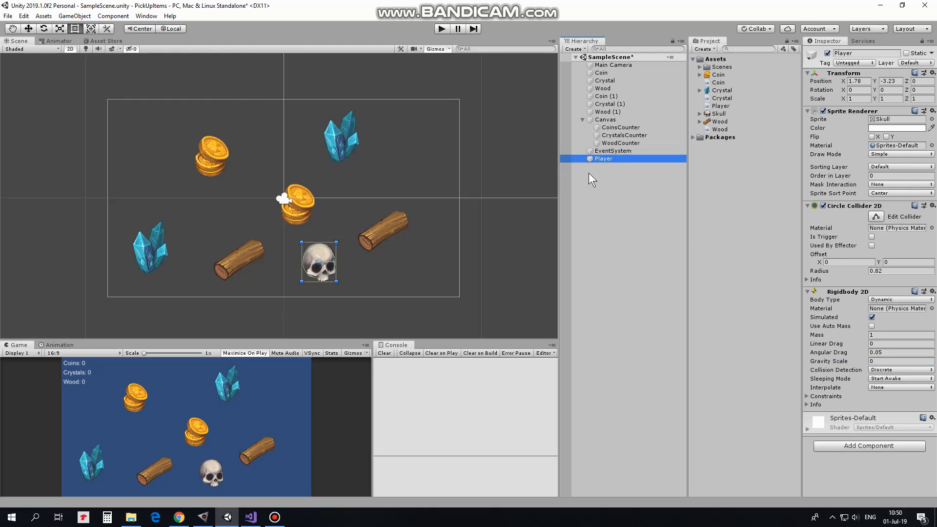
Open the Player C# script asset in Visual Studio.
{"action": "left_click", "coordinate": [721, 105]}
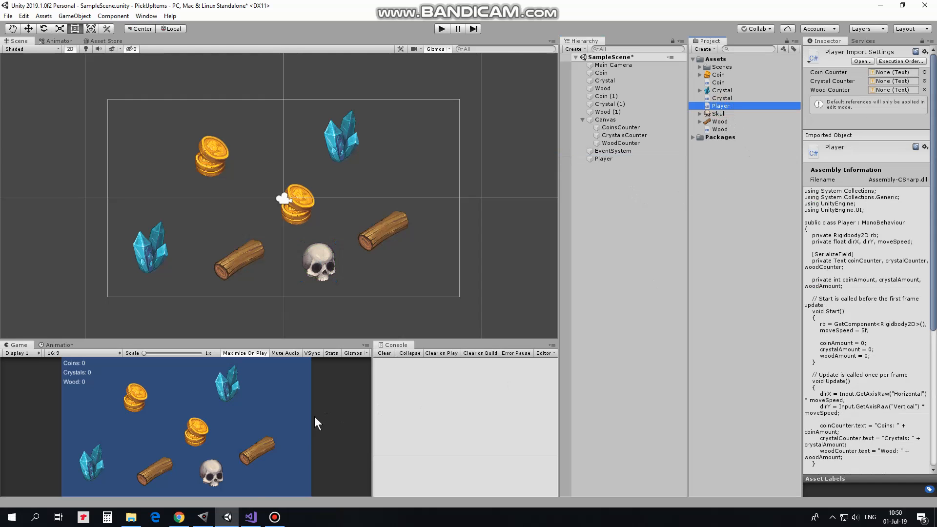
{"action": "left_click", "coordinate": [250, 518]}
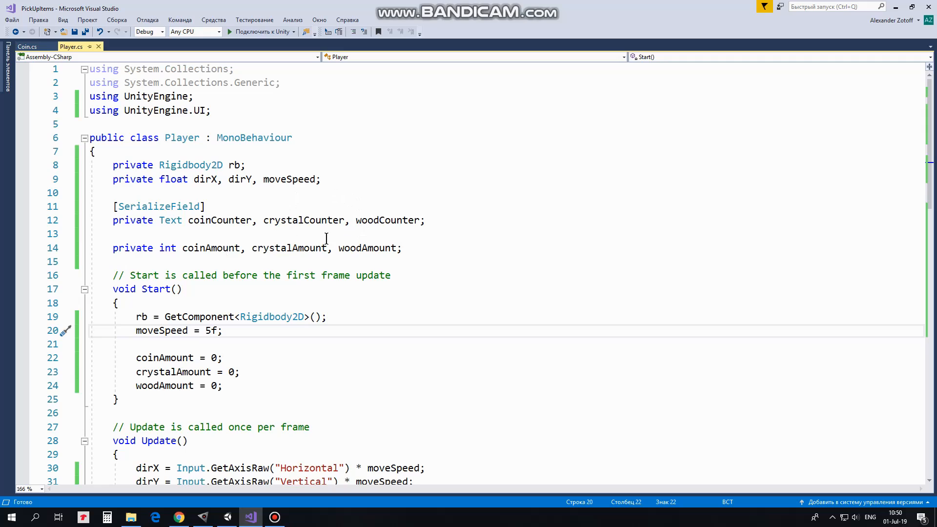
{"action": "mouse_move", "coordinate": [442, 240]}
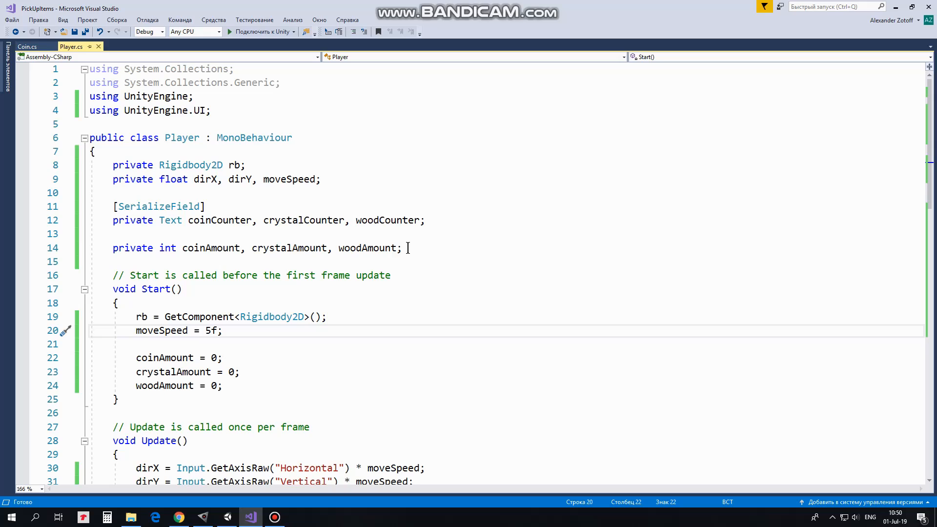
{"action": "left_click", "coordinate": [210, 331]}
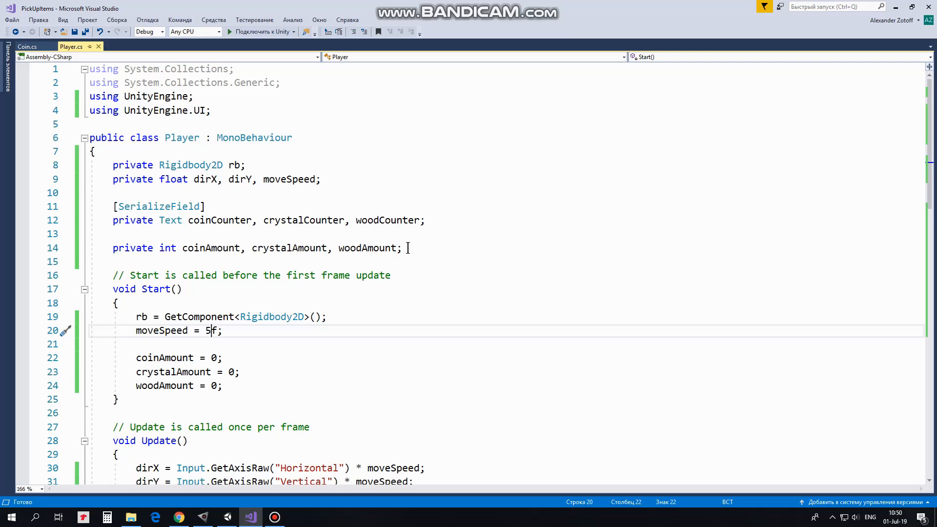
{"action": "scroll", "scroll_direction": "down", "scroll_amount": 3}
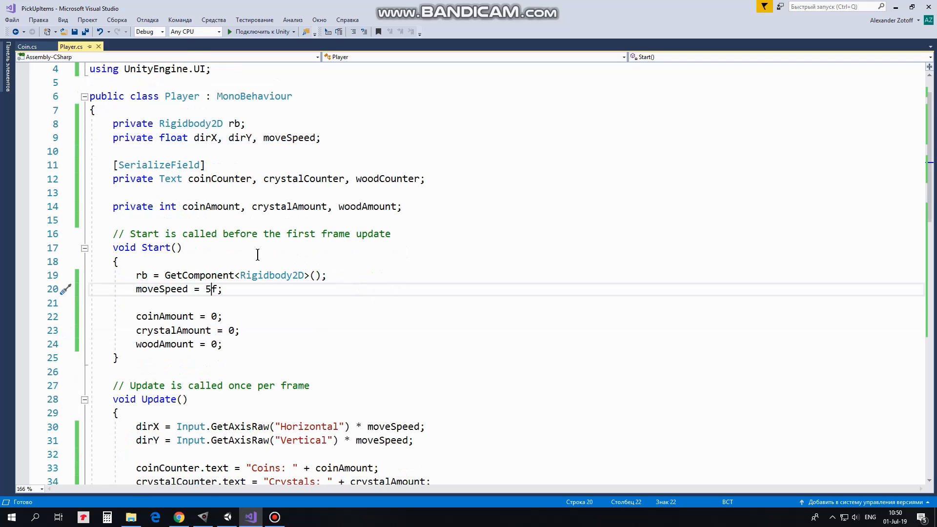
{"action": "mouse_move", "coordinate": [227, 289]}
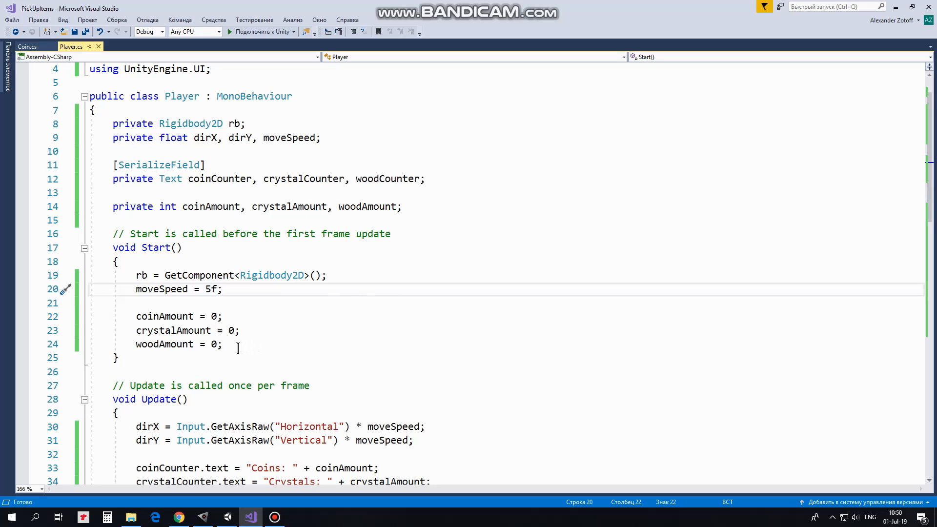
{"action": "scroll", "scroll_direction": "down", "scroll_amount": 3}
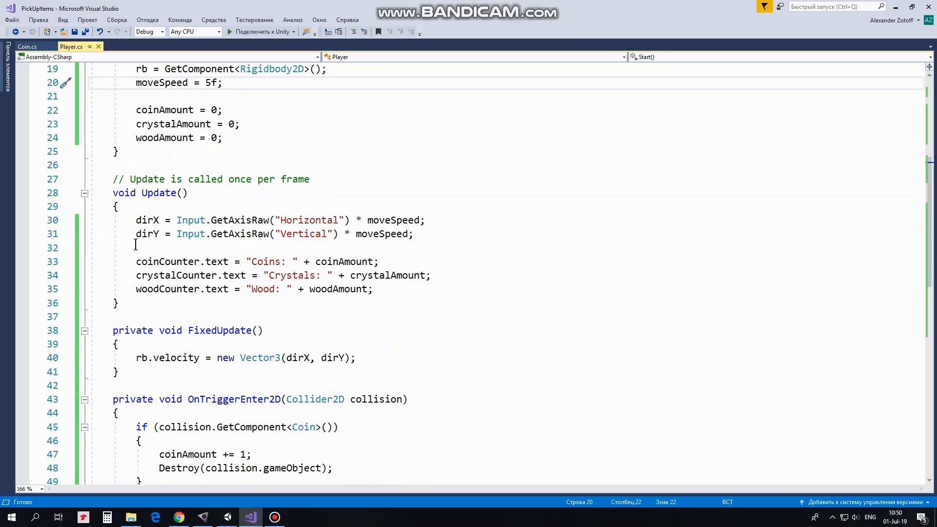
{"action": "mouse_move", "coordinate": [303, 206]}
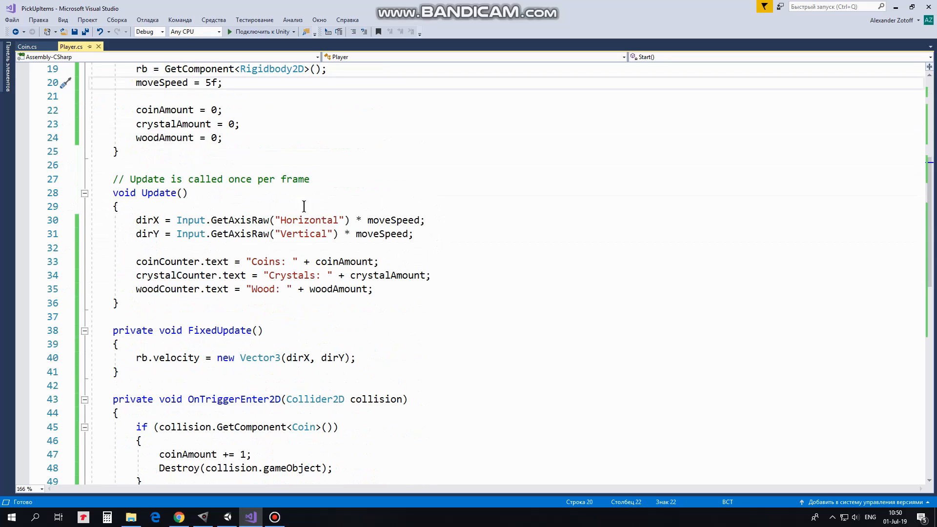
{"action": "mouse_move", "coordinate": [426, 219]}
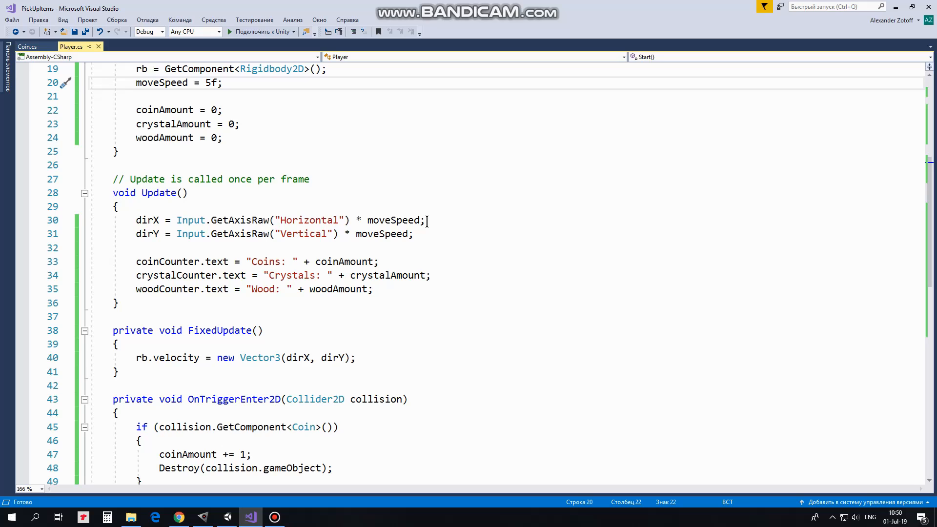
{"action": "mouse_move", "coordinate": [430, 220]}
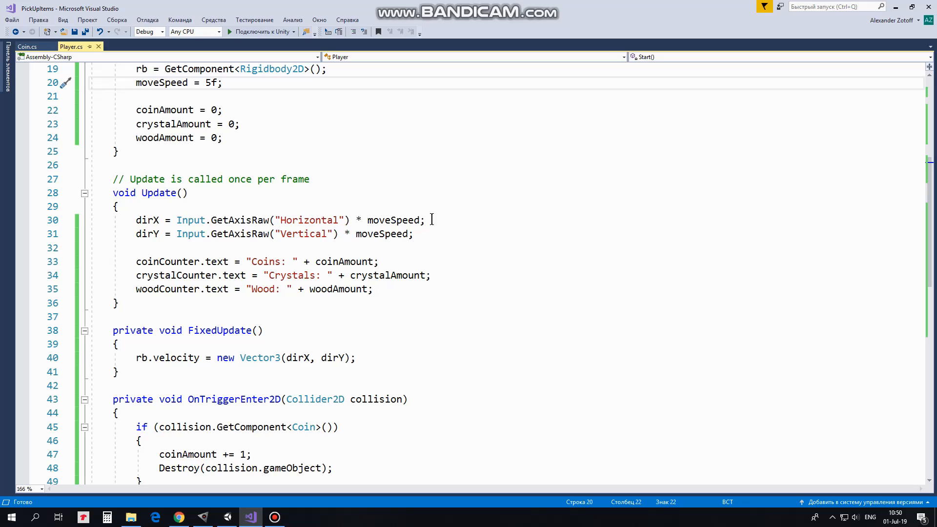
{"action": "mouse_move", "coordinate": [422, 238]}
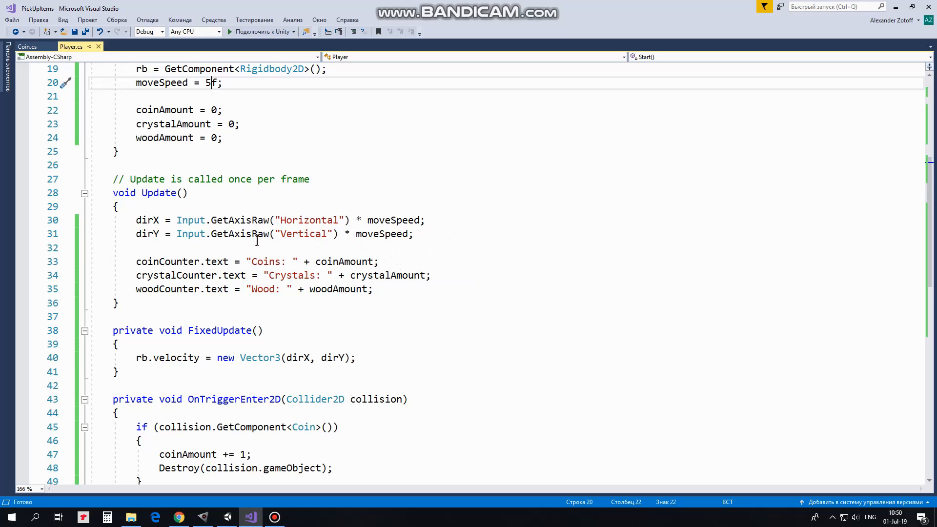
{"action": "mouse_move", "coordinate": [391, 293]}
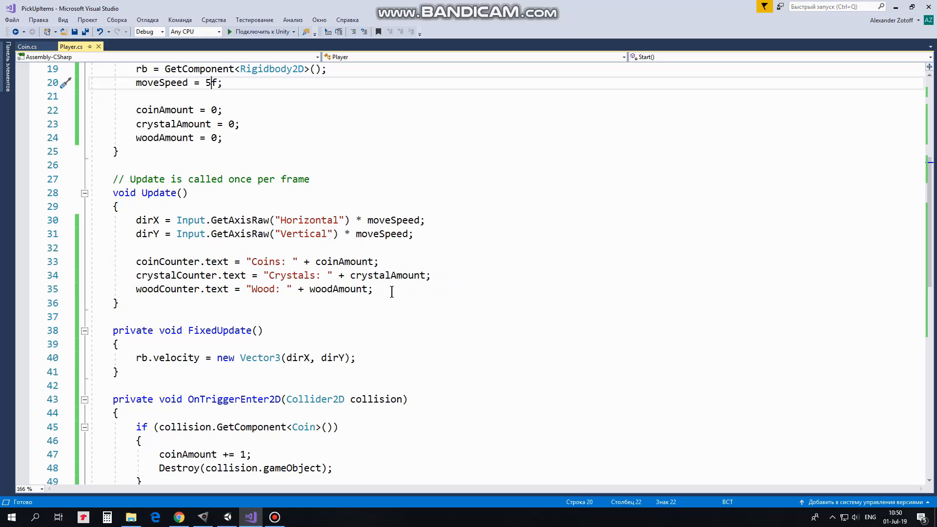
Review the OnTriggerEnter2D pickup code and minimize Visual Studio to return to Unity.
{"action": "scroll", "scroll_direction": "down", "scroll_amount": 3}
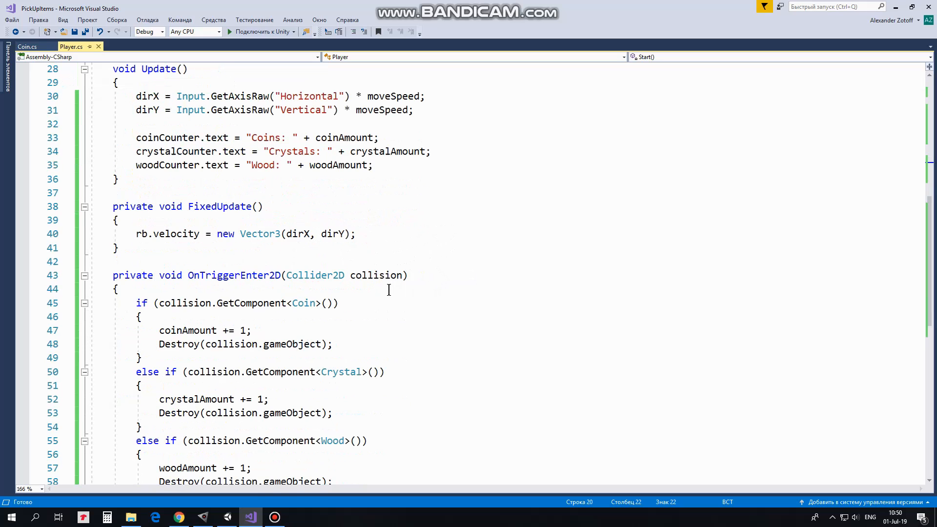
{"action": "mouse_move", "coordinate": [264, 222]}
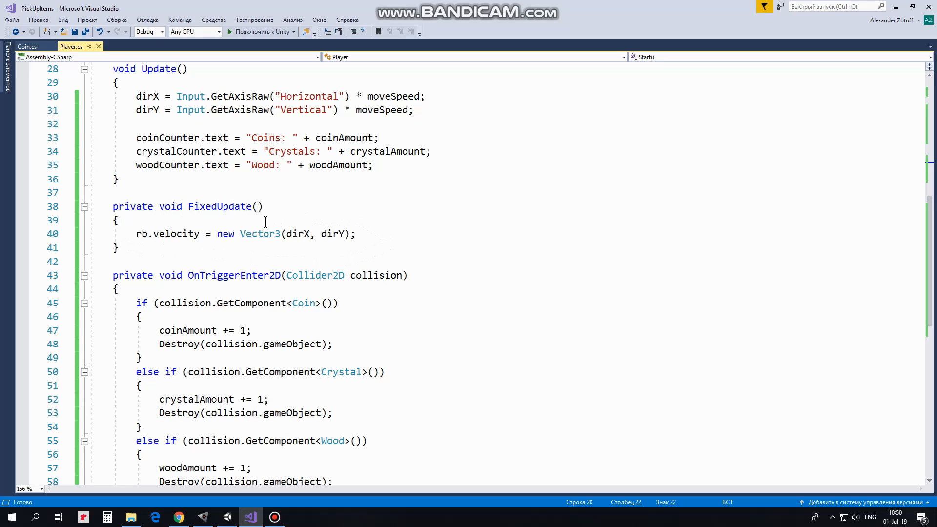
{"action": "mouse_move", "coordinate": [369, 238]}
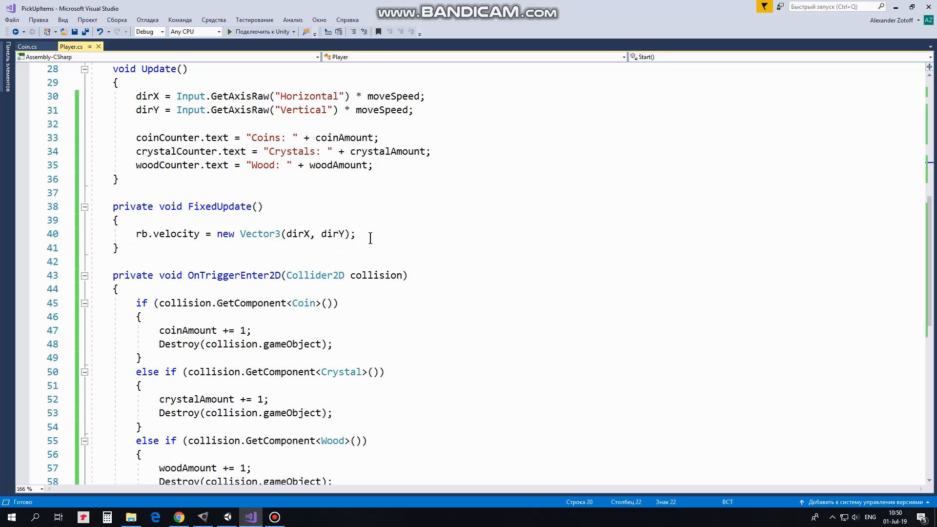
{"action": "scroll", "scroll_direction": "down", "scroll_amount": 3}
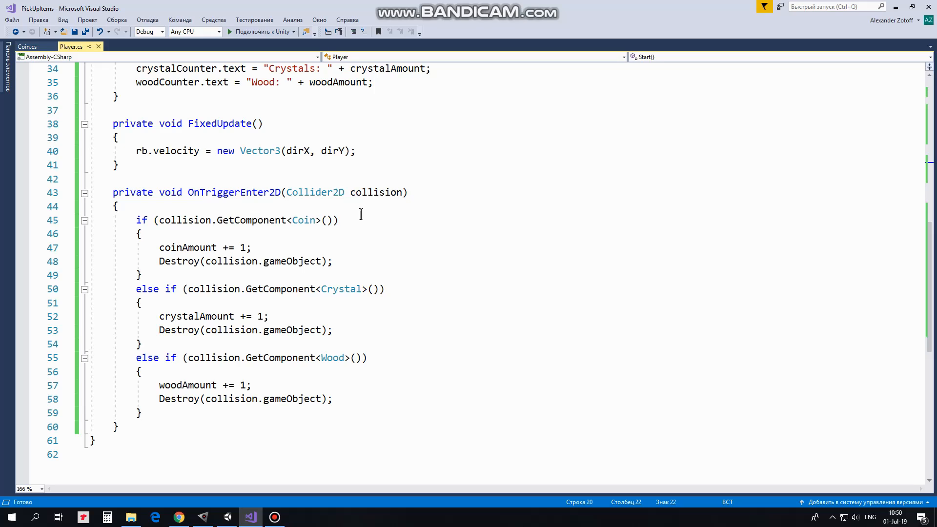
{"action": "mouse_move", "coordinate": [366, 237]}
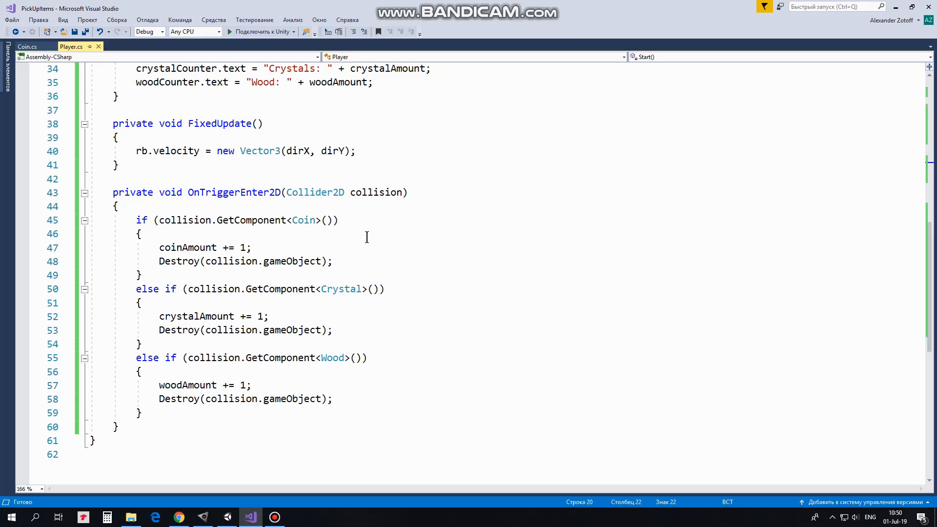
{"action": "mouse_move", "coordinate": [325, 270]}
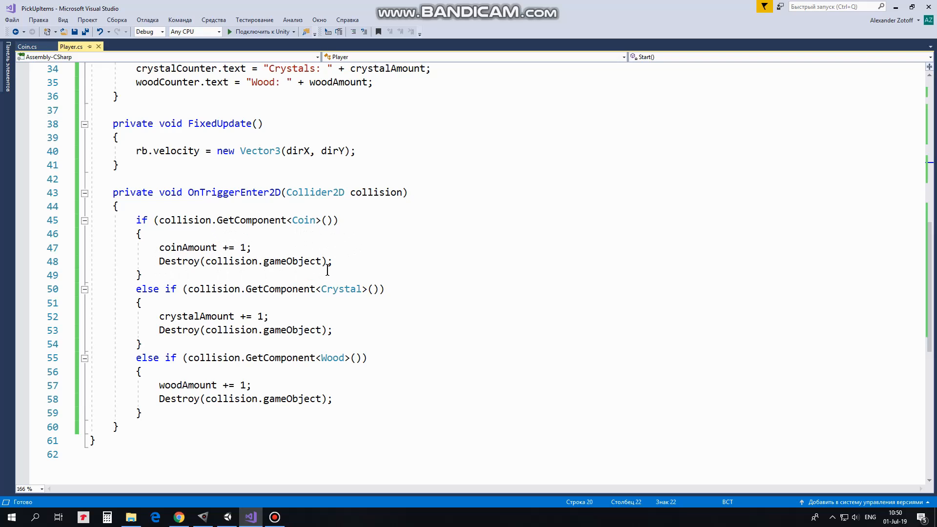
{"action": "mouse_move", "coordinate": [335, 309]}
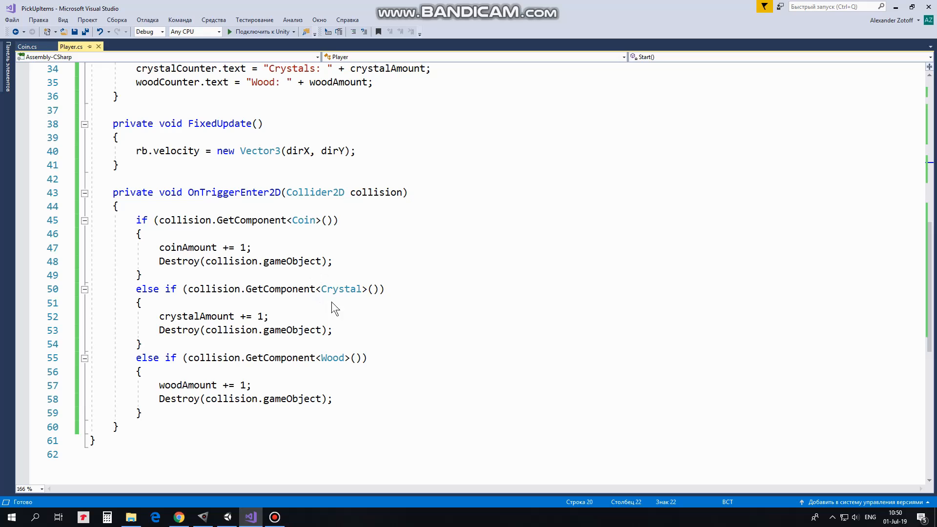
{"action": "mouse_move", "coordinate": [341, 289]}
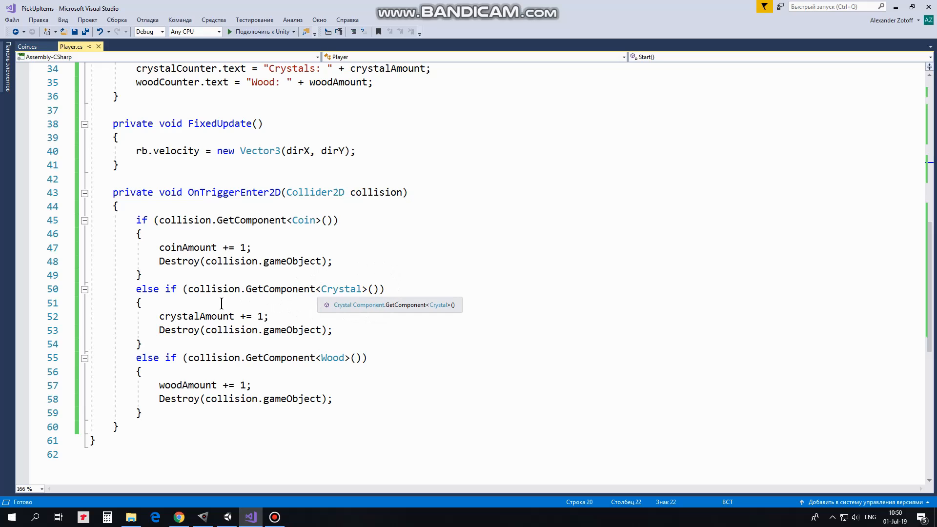
{"action": "mouse_move", "coordinate": [350, 330]}
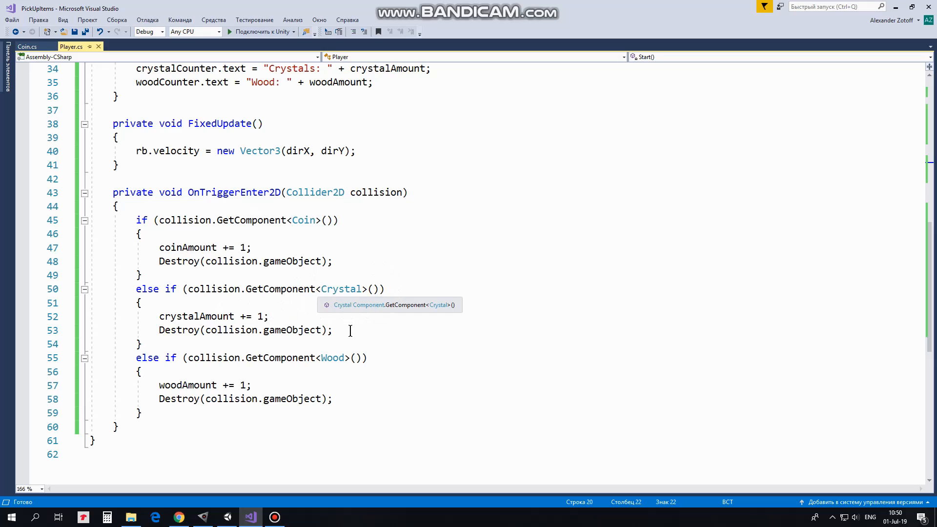
{"action": "mouse_move", "coordinate": [254, 399]}
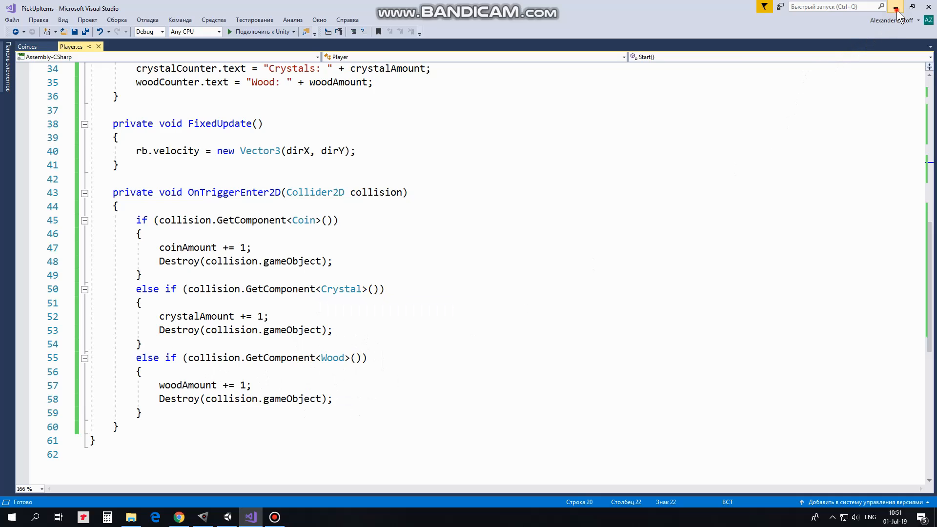
{"action": "left_click", "coordinate": [250, 517]}
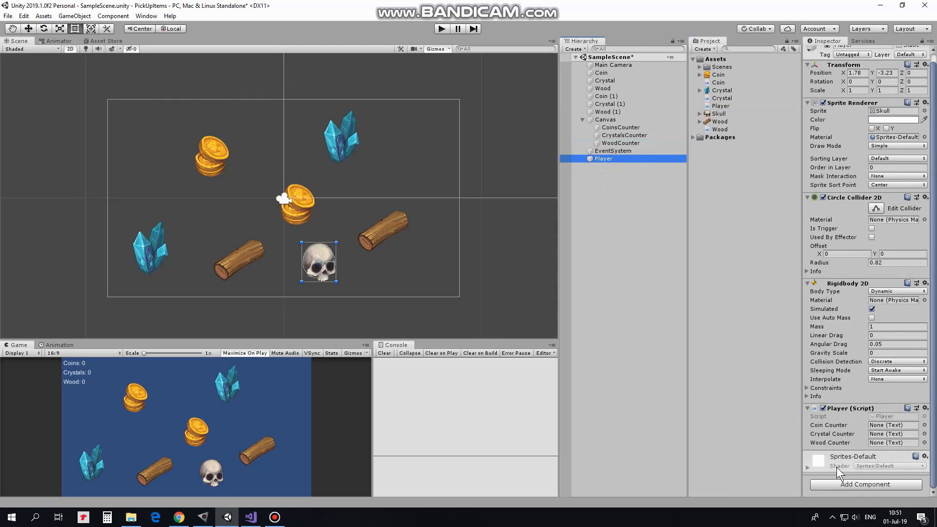
{"action": "mouse_move", "coordinate": [825, 398]}
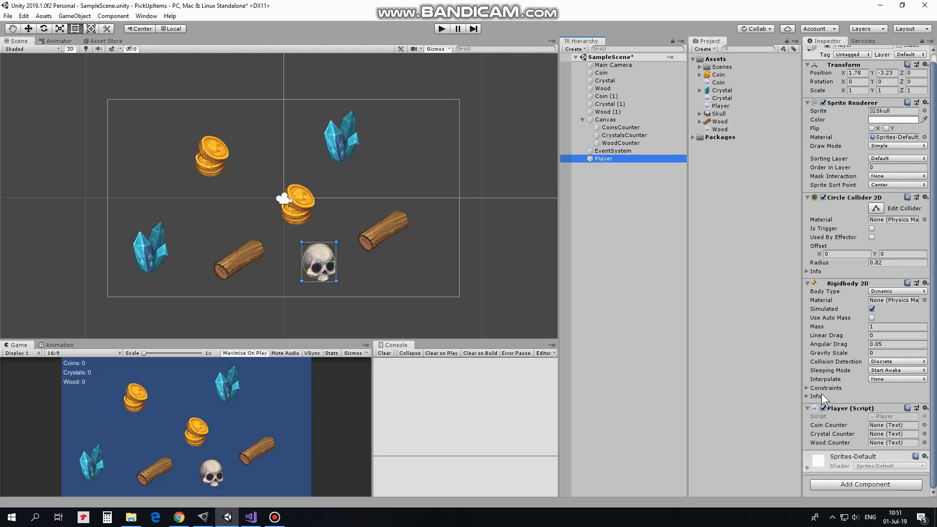
Assign CoinsCounter, CrystalsCounter and WoodCounter to the Player script fields and enter Play mode.
{"action": "left_click", "coordinate": [890, 424]}
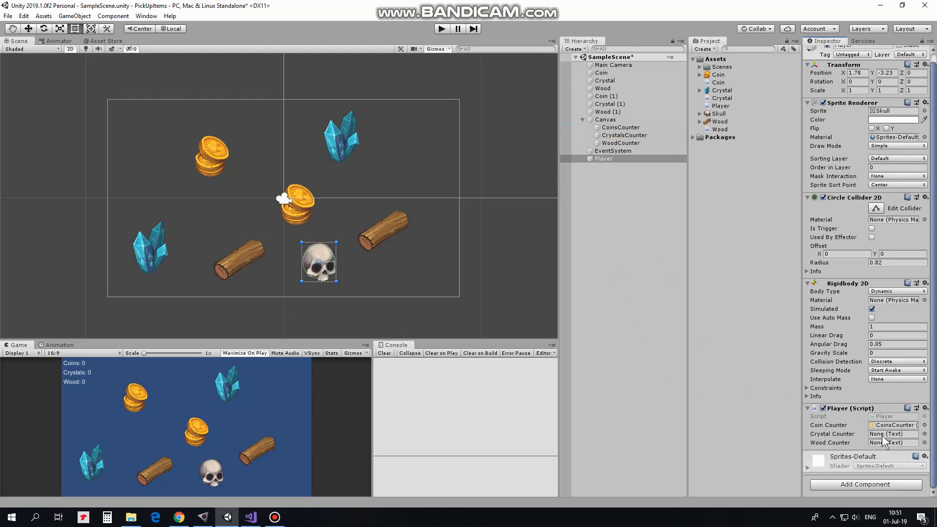
{"action": "left_click", "coordinate": [892, 433]}
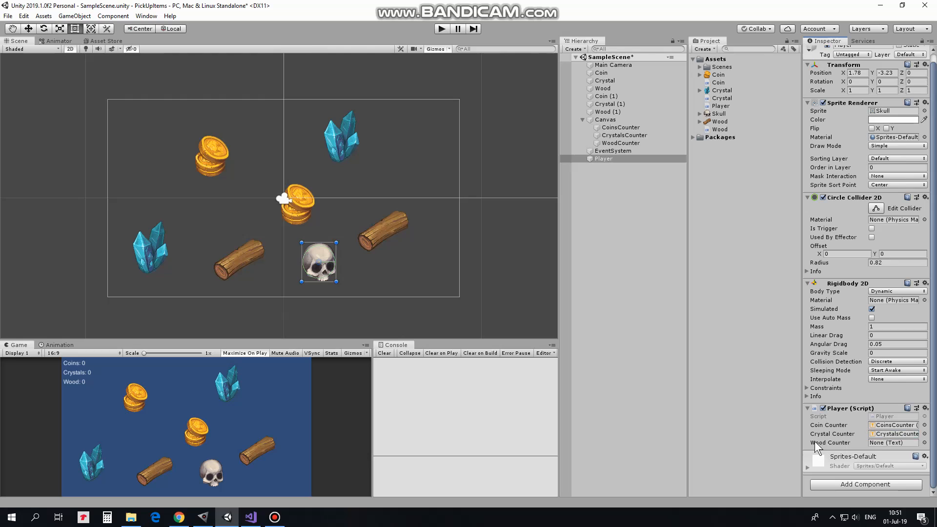
{"action": "left_click", "coordinate": [893, 442]}
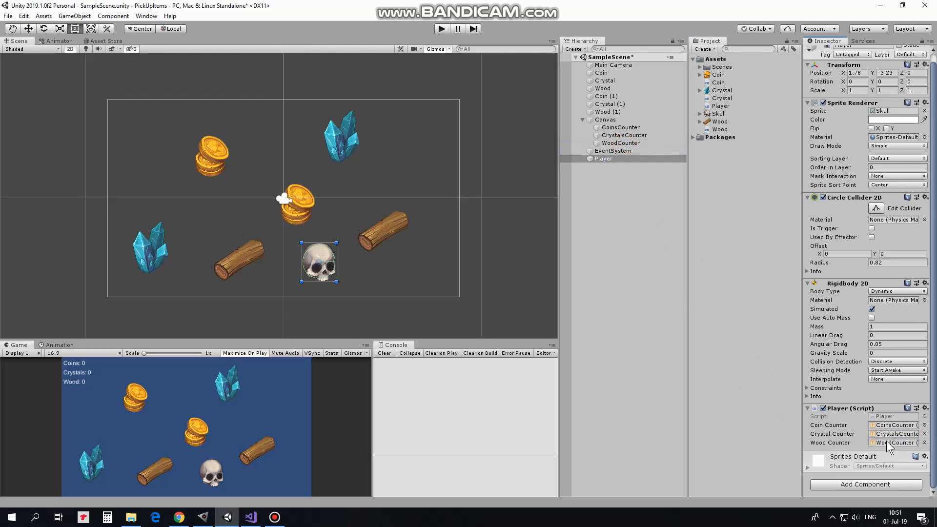
{"action": "mouse_move", "coordinate": [440, 79]}
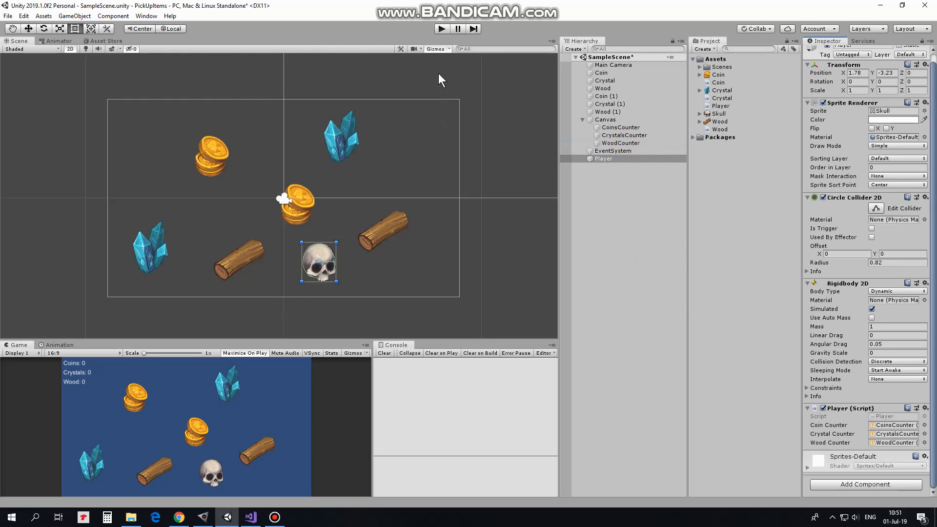
{"action": "left_click", "coordinate": [441, 28]}
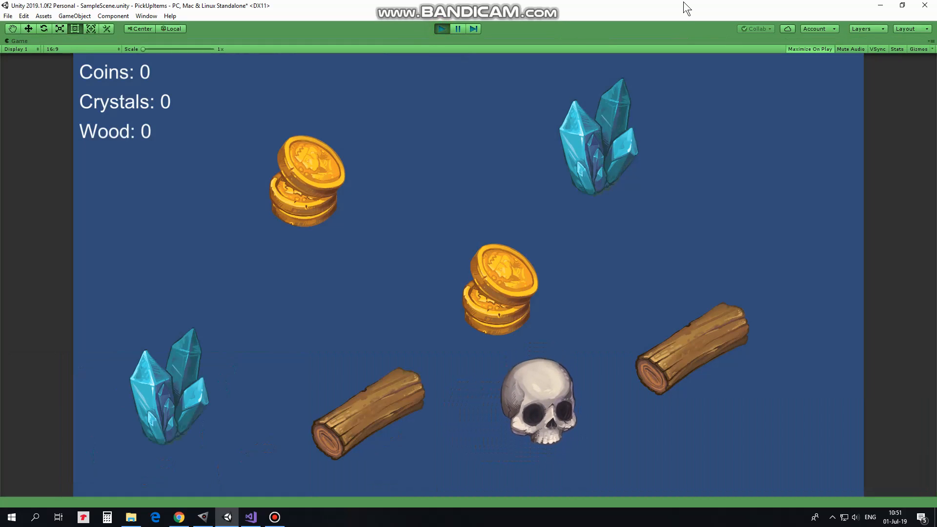